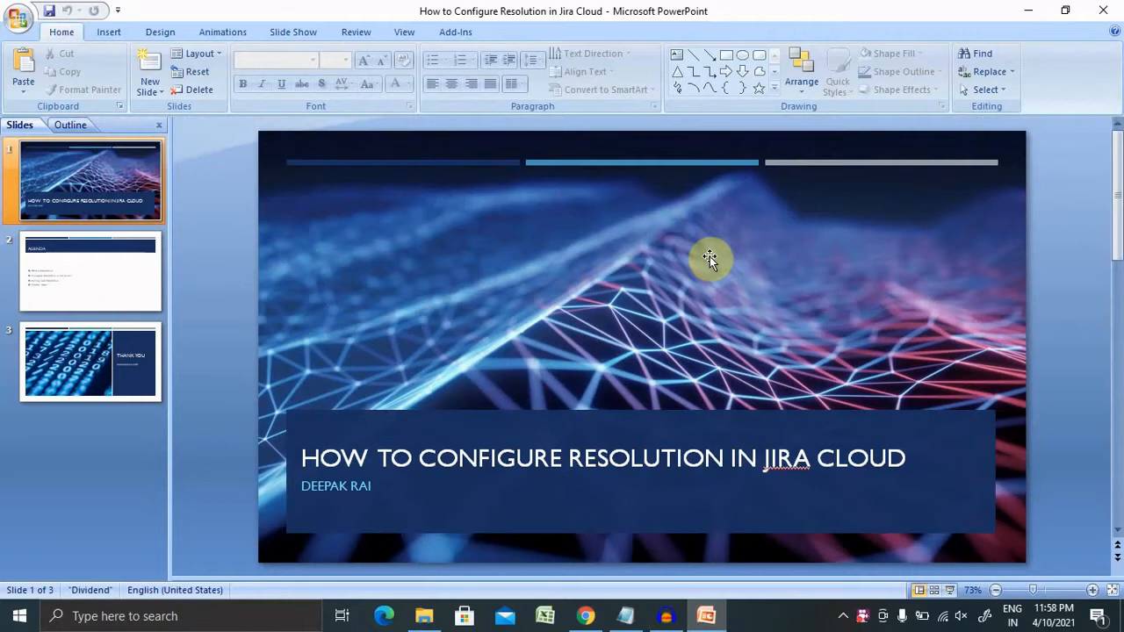
pyautogui.moveTo(722, 295)
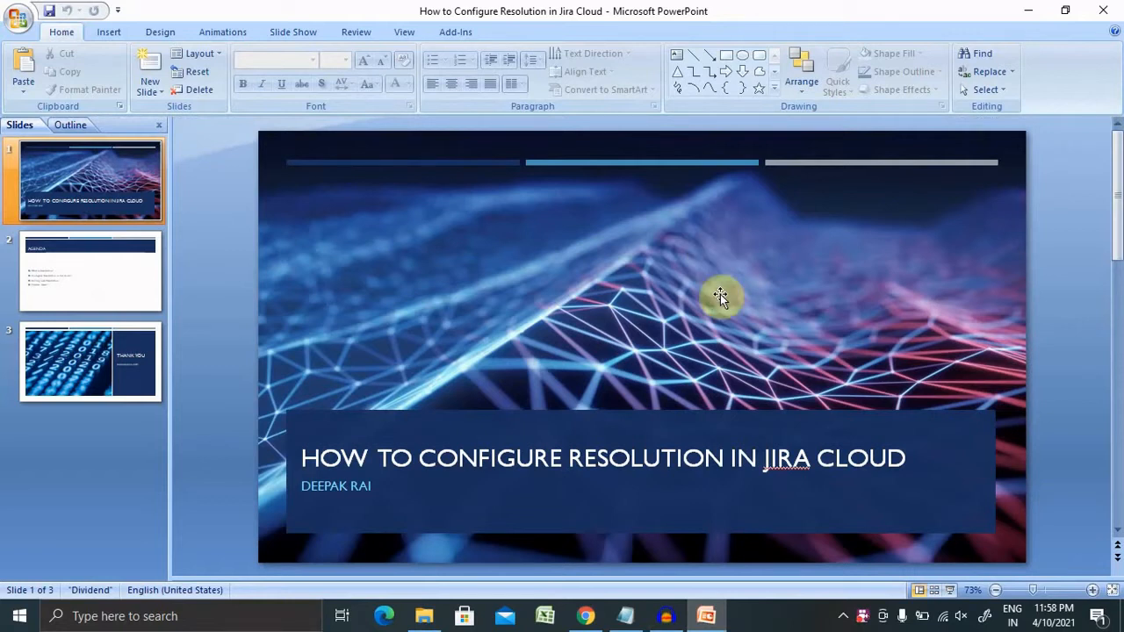
# Show the Agenda slide listing the four resolution topics in PowerPoint
pyautogui.click(90, 270)
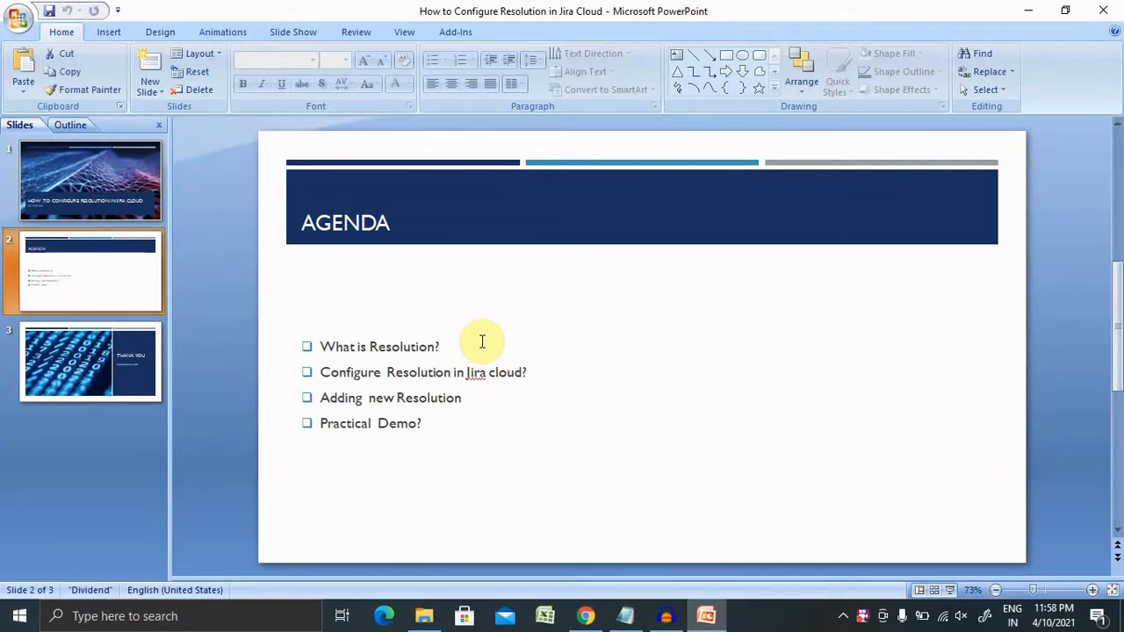
pyautogui.moveTo(584, 614)
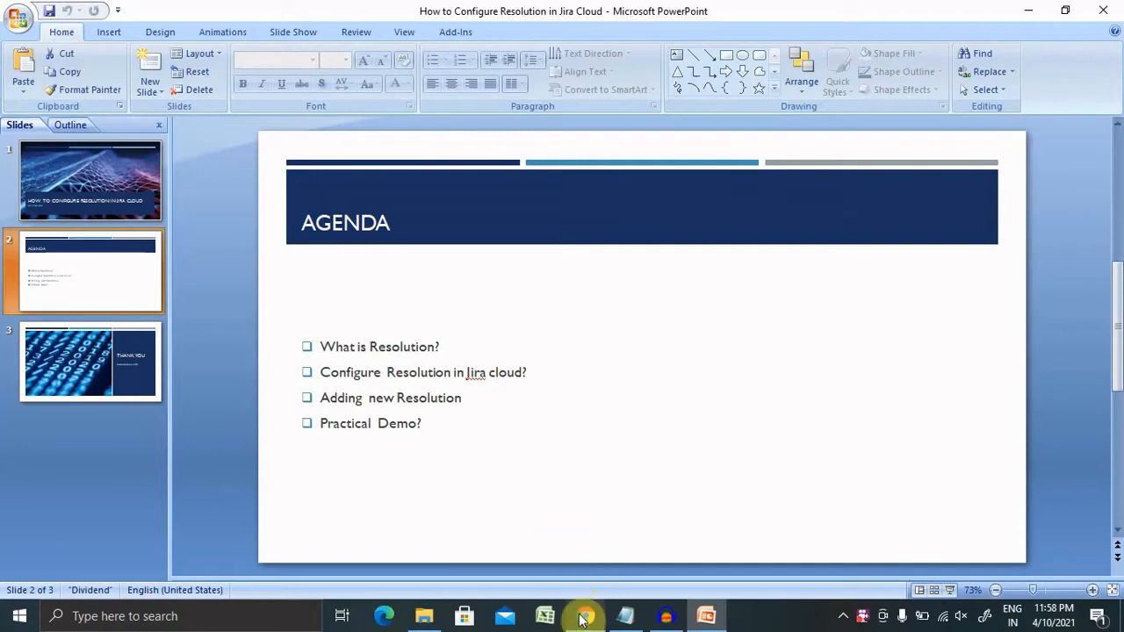
# In Chrome, open Jira Settings > Issues to show the Issue types list
pyautogui.click(583, 615)
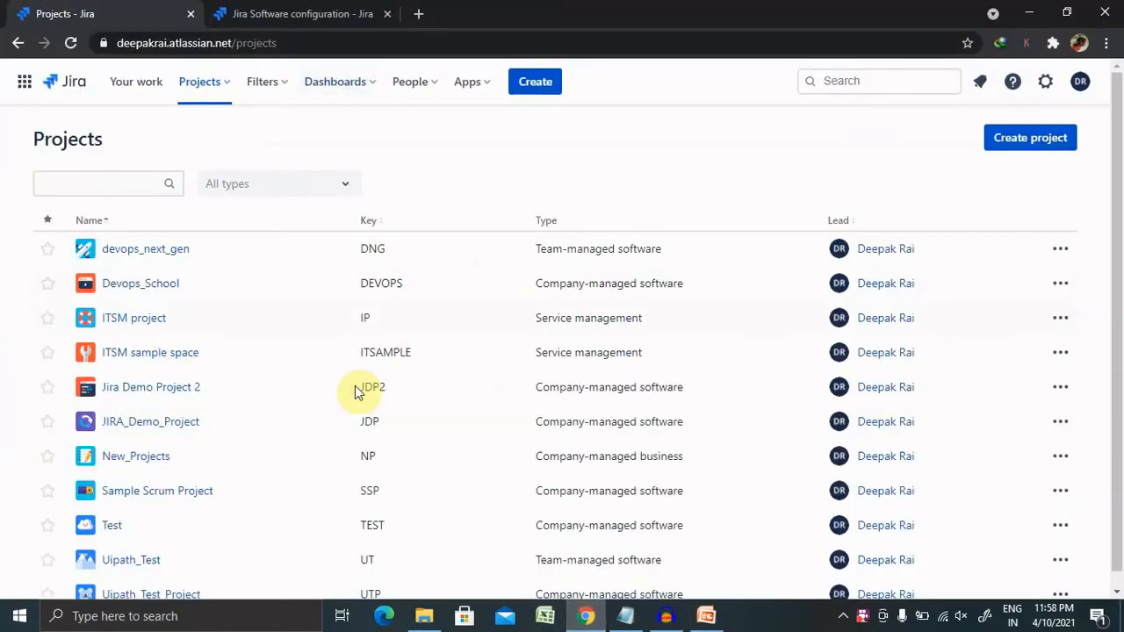
pyautogui.moveTo(856, 239)
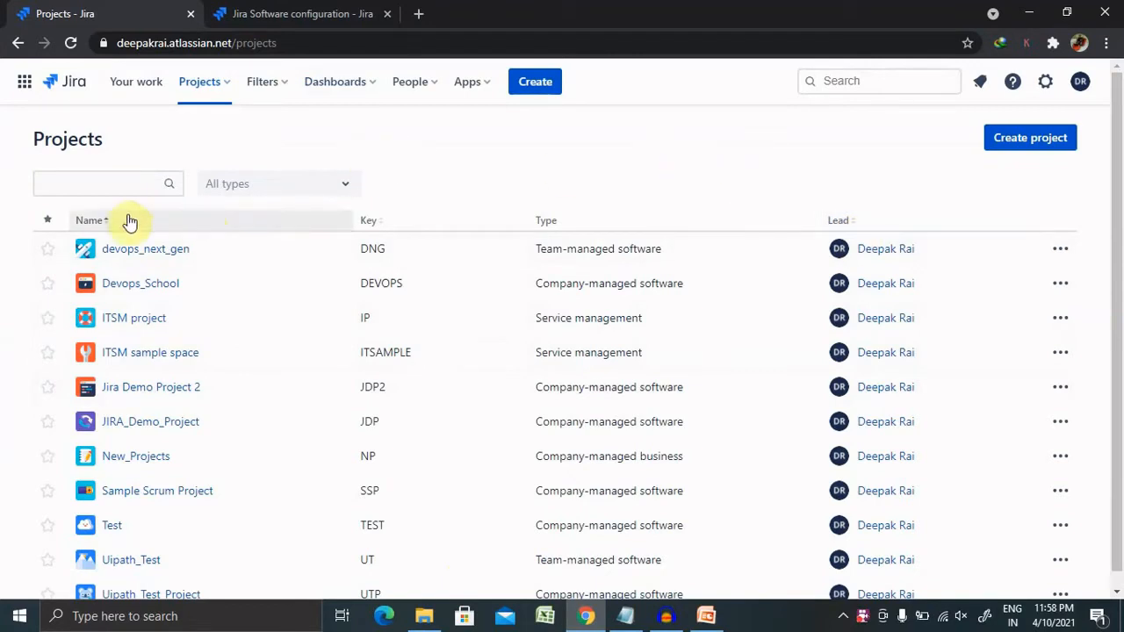
pyautogui.moveTo(740, 135)
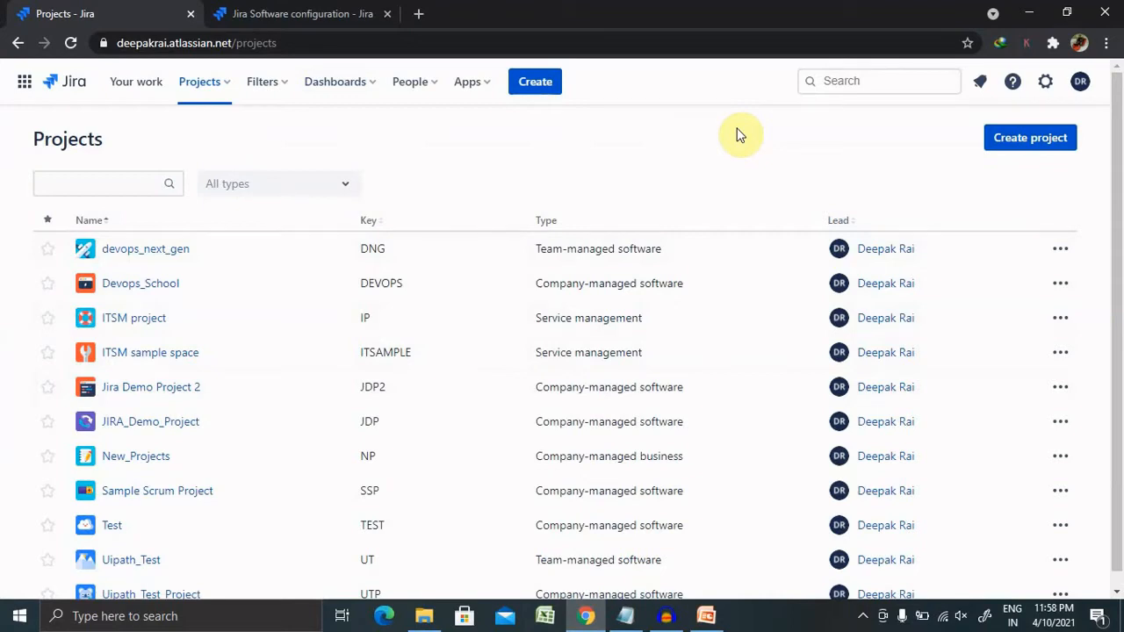
pyautogui.moveTo(1032, 104)
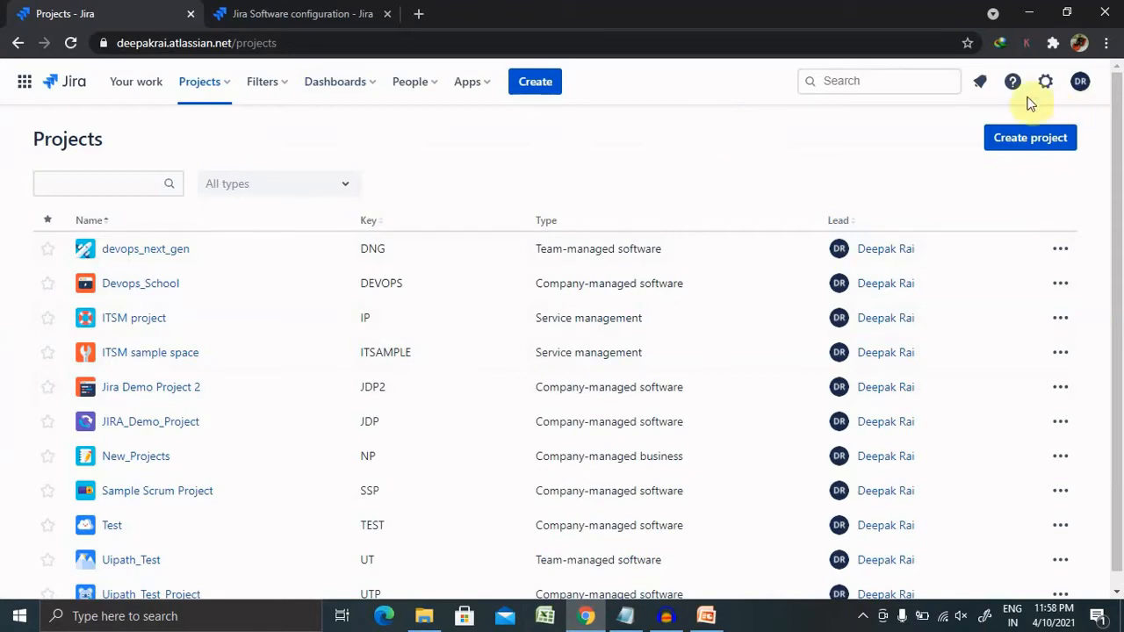
pyautogui.click(1045, 81)
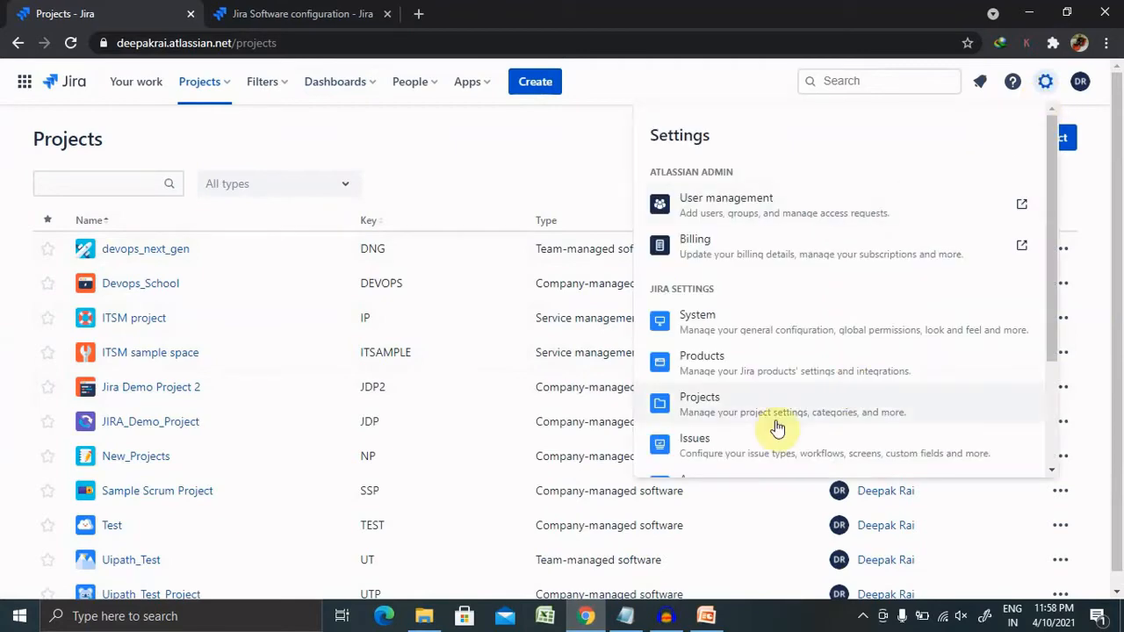
pyautogui.click(694, 438)
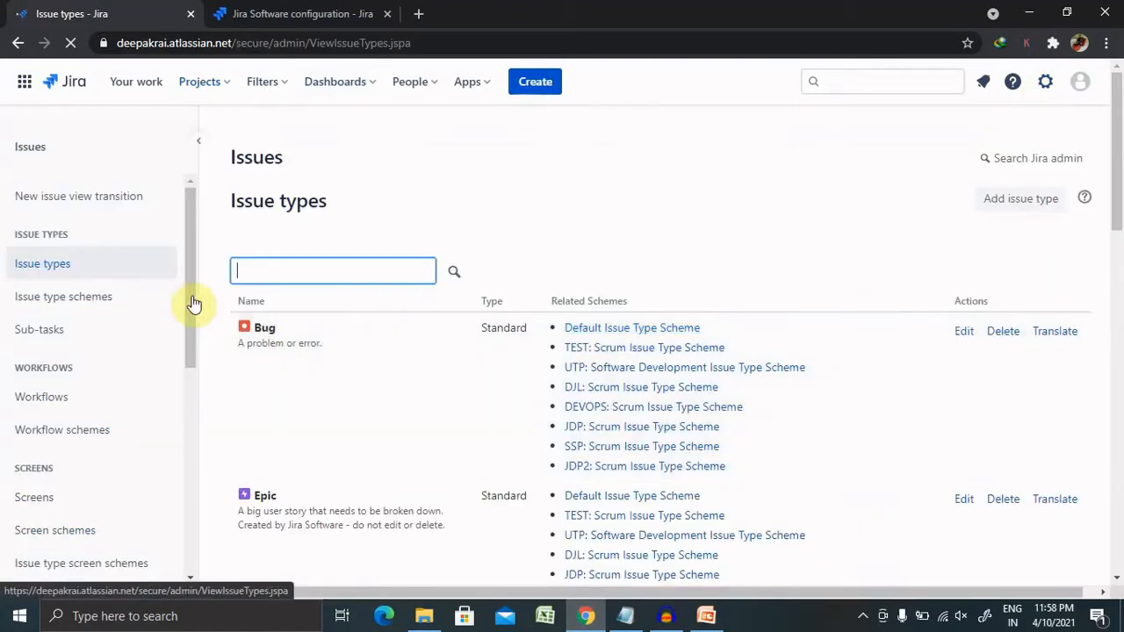
pyautogui.scroll(-3)
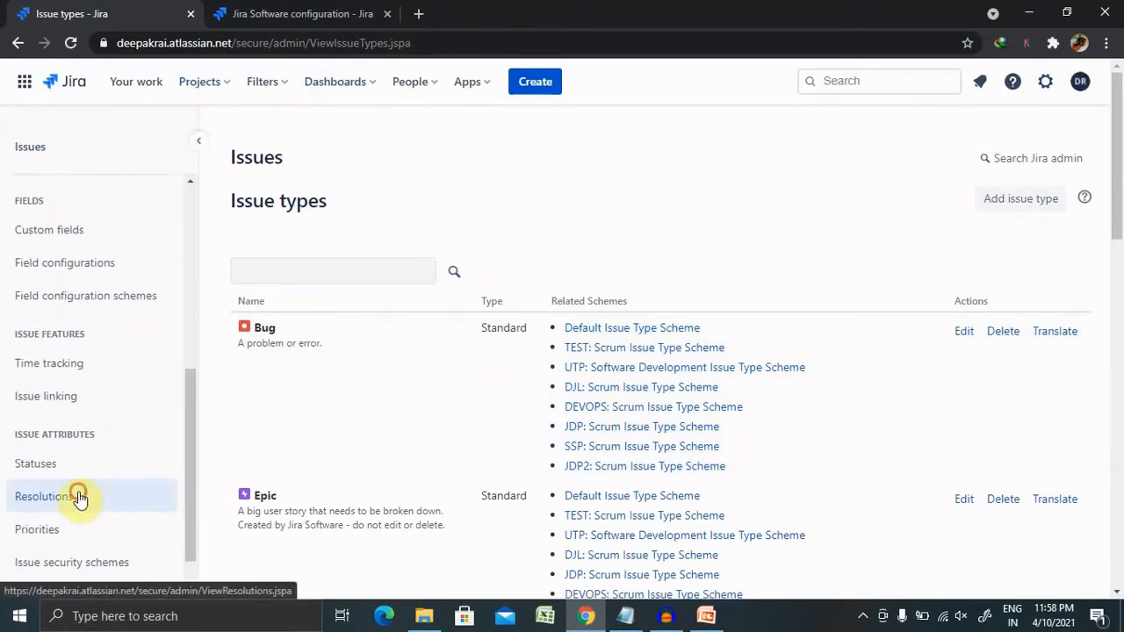
# Open Resolutions and review Done, Won't Do, Duplicate, Cannot Reproduce and Declined
pyautogui.click(43, 496)
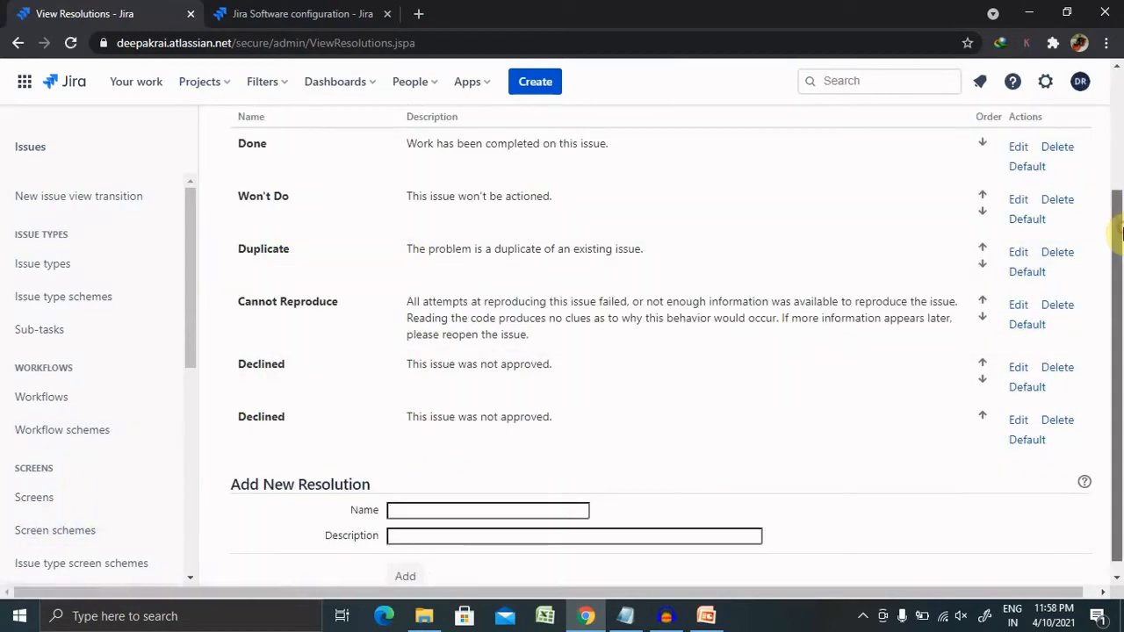
pyautogui.scroll(3)
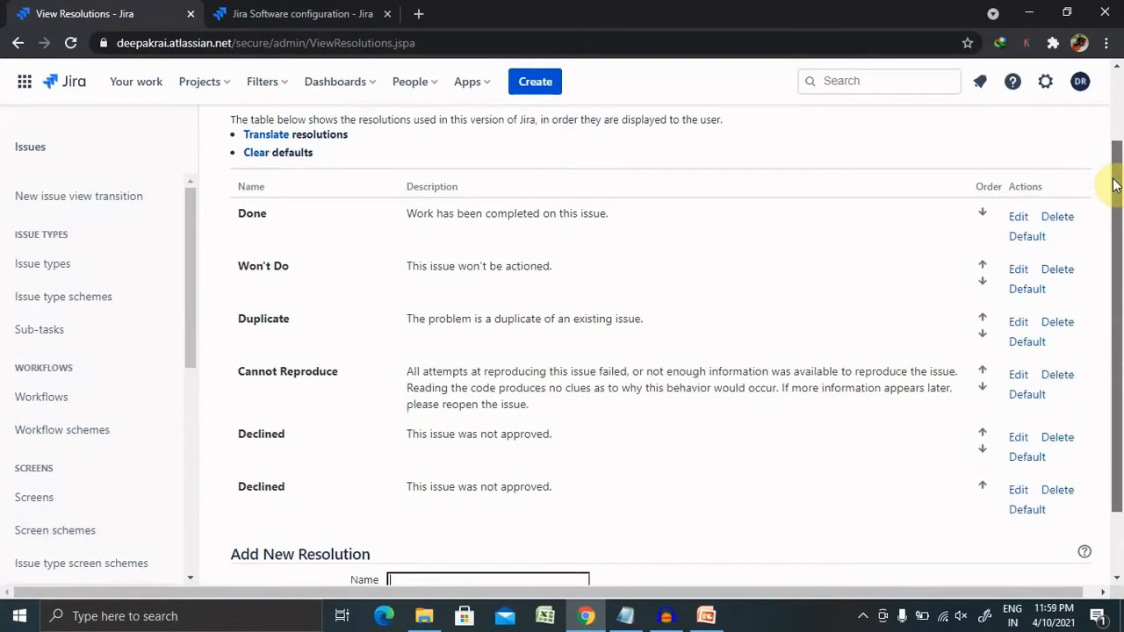
pyautogui.scroll(3)
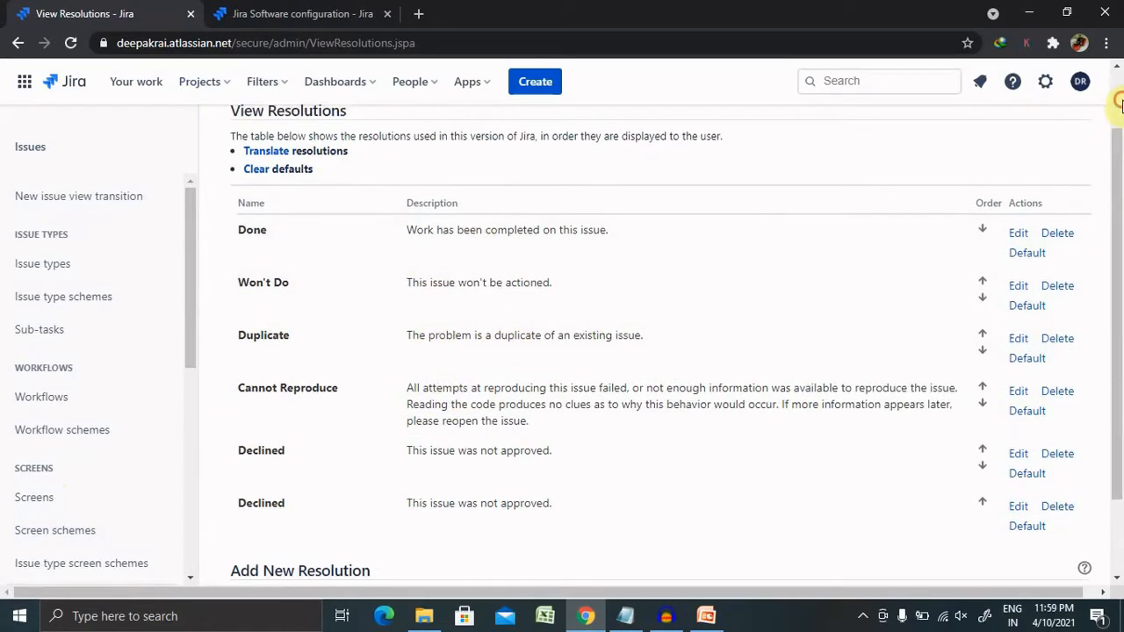
pyautogui.scroll(3)
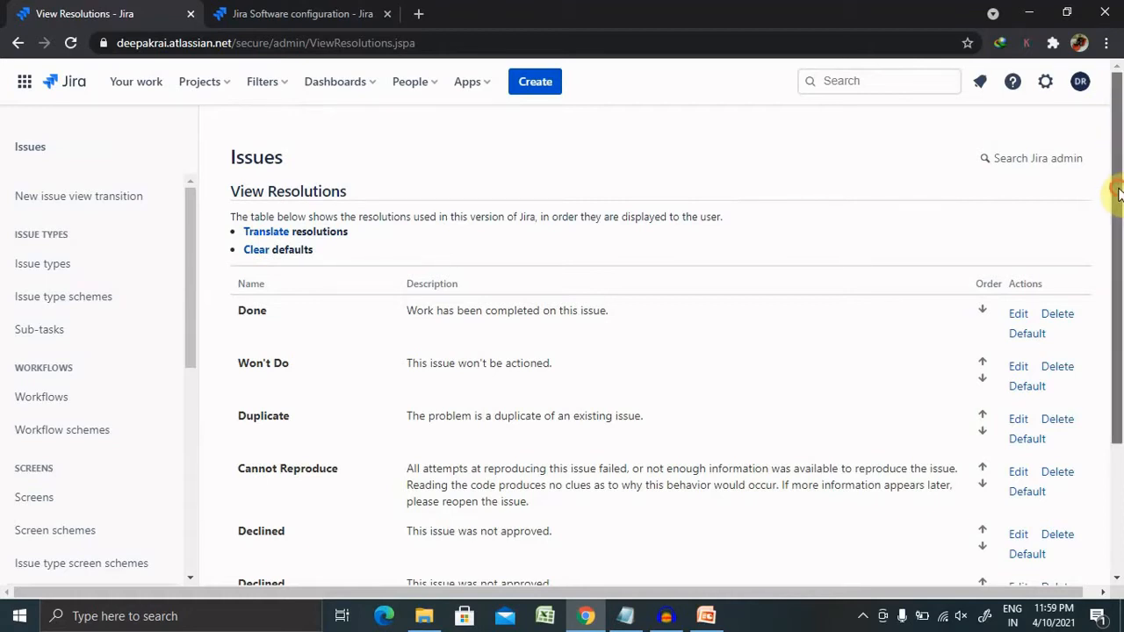
pyautogui.scroll(-3)
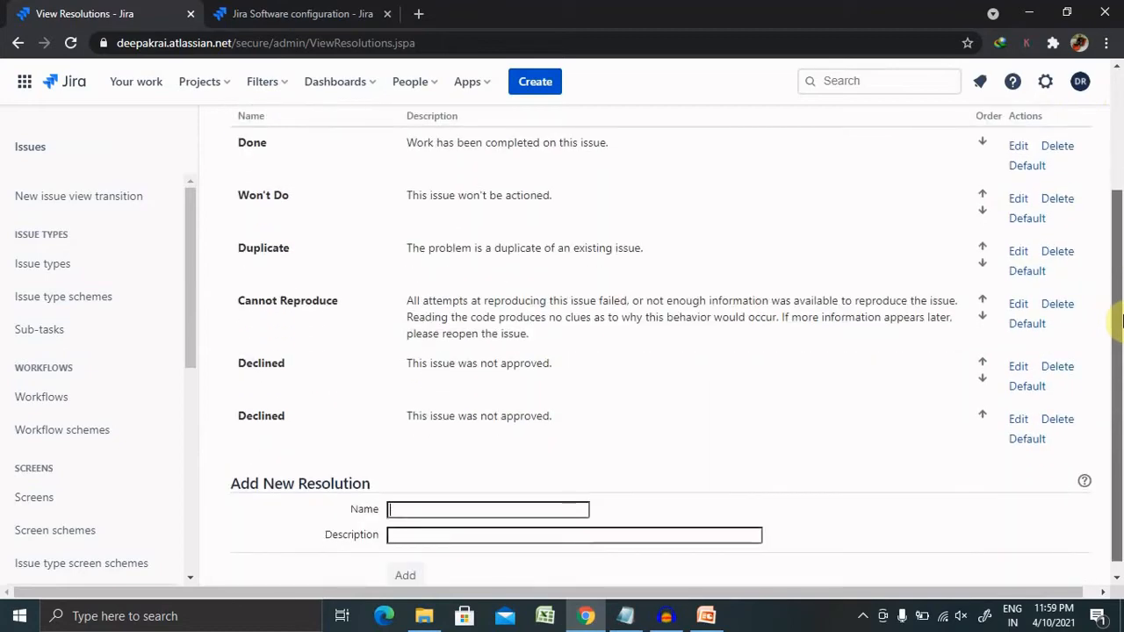
pyautogui.scroll(3)
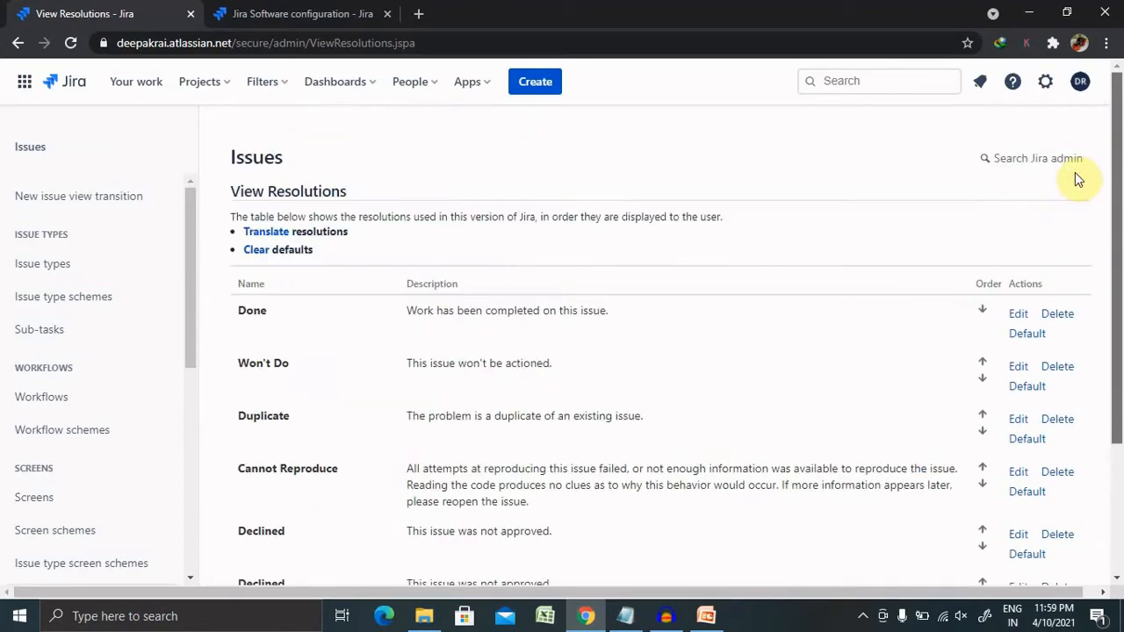
pyautogui.moveTo(763, 261)
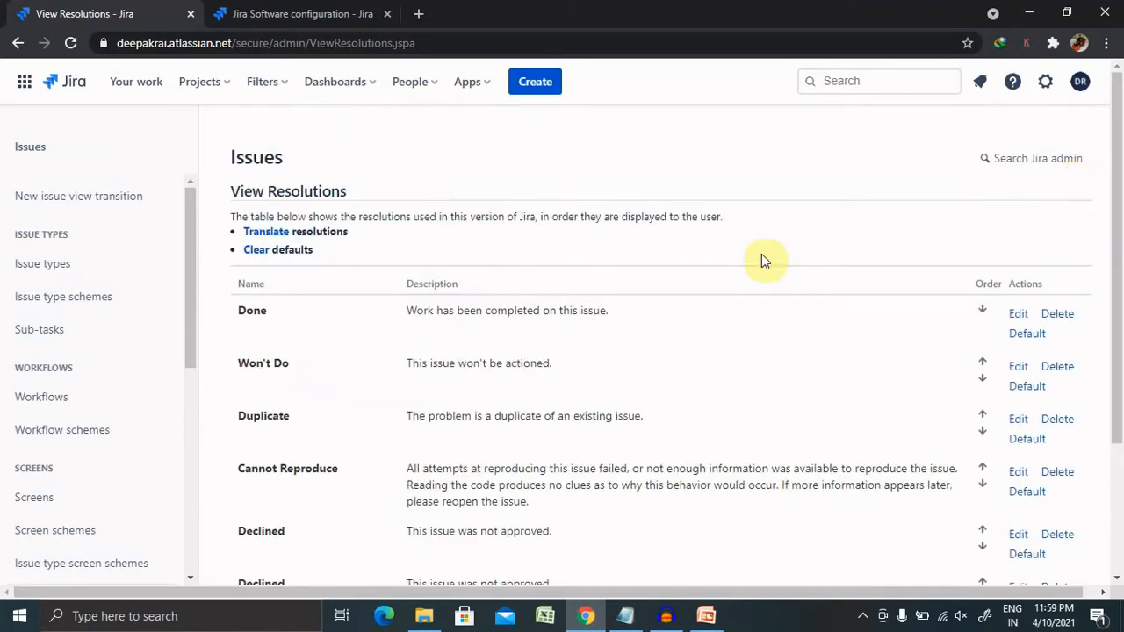
pyautogui.moveTo(1115, 158)
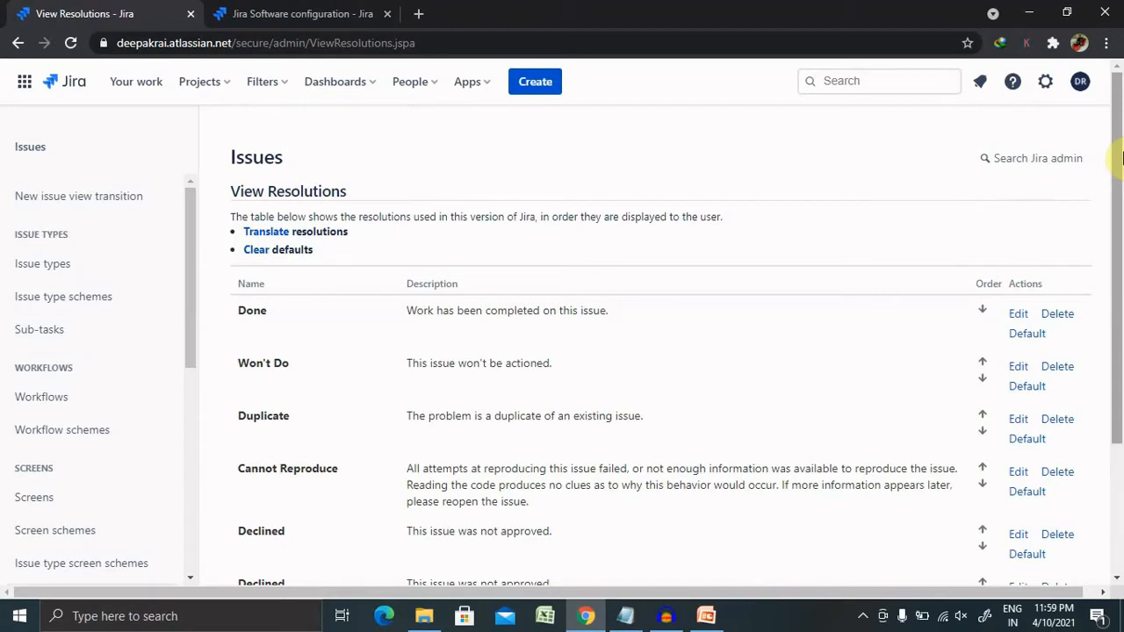
pyautogui.moveTo(206, 283)
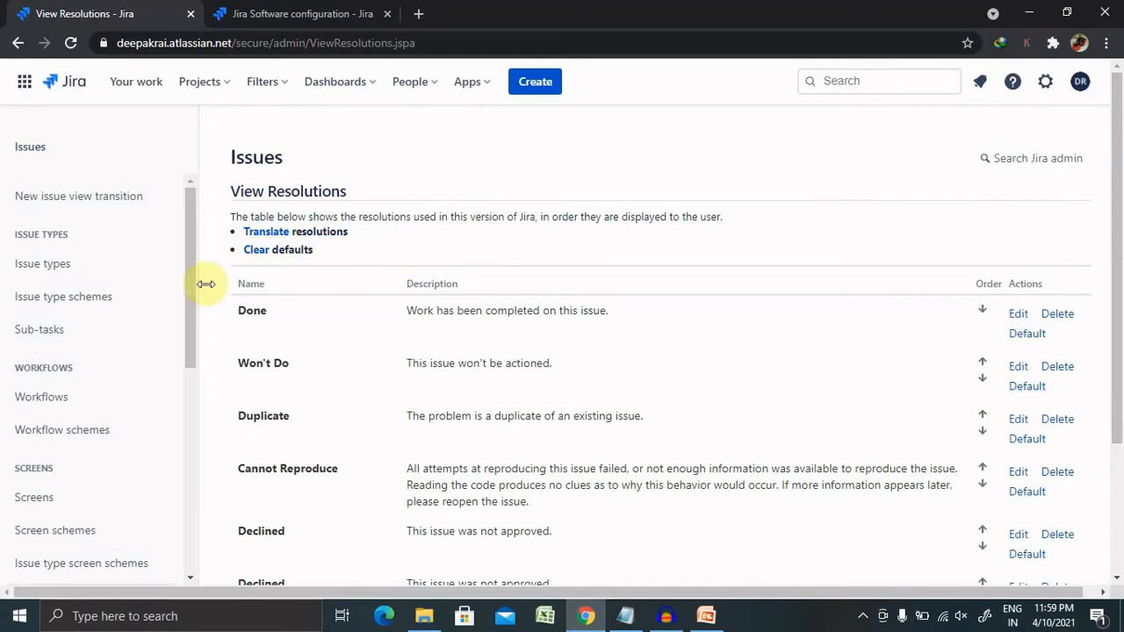
pyautogui.moveTo(266, 292)
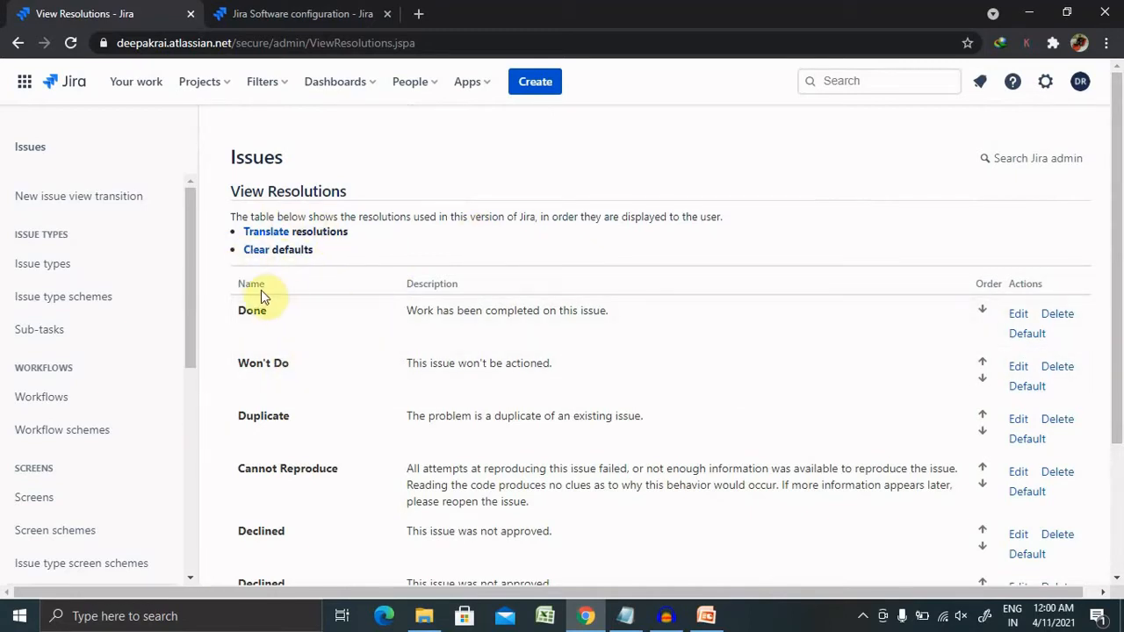
pyautogui.moveTo(294, 422)
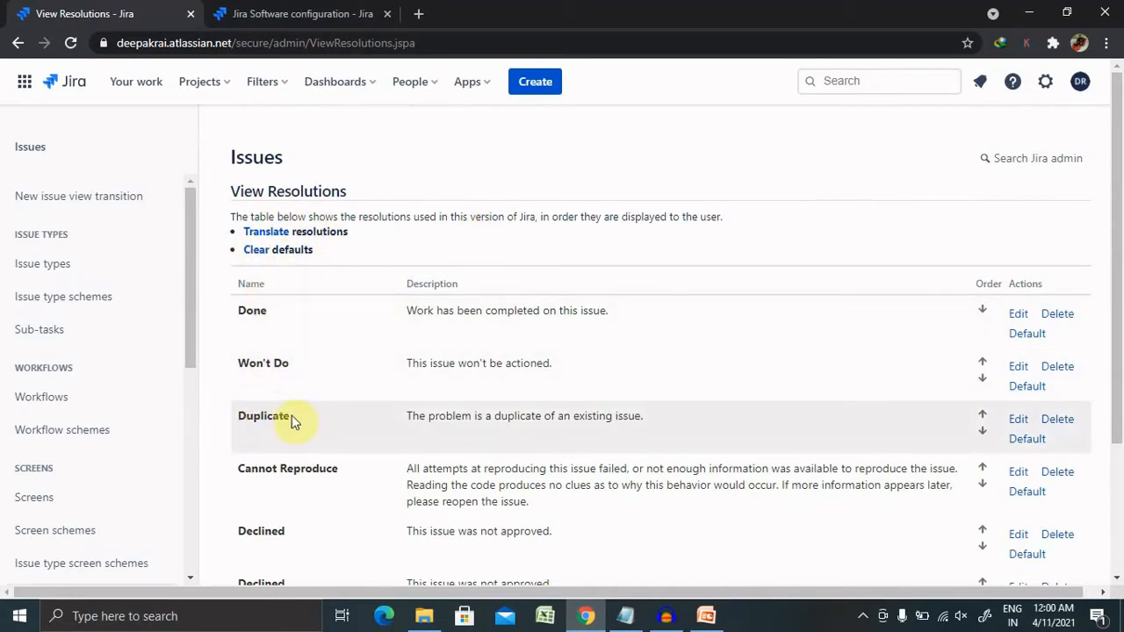
pyautogui.moveTo(571, 479)
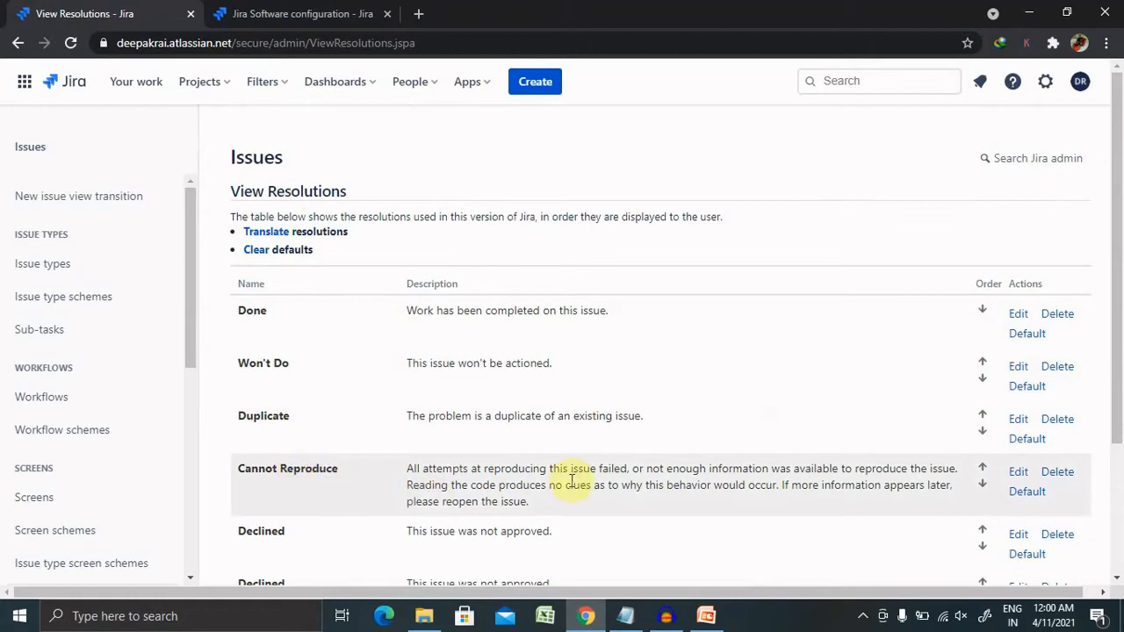
# Add a resolution named 'Database Issue' with description 'DB Issue'
pyautogui.scroll(-3)
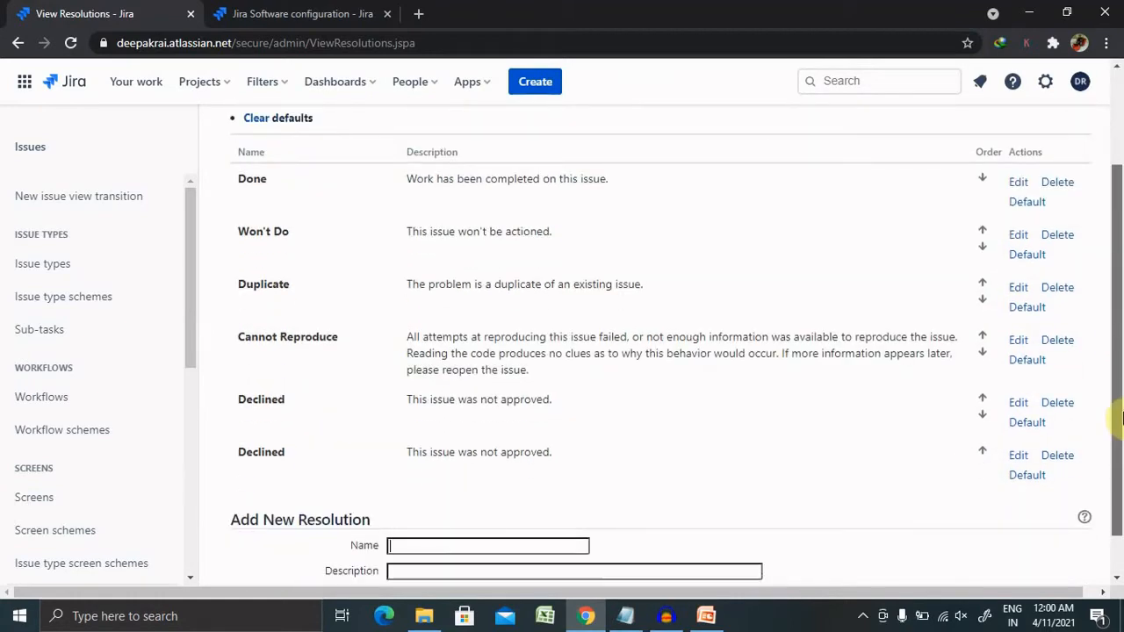
pyautogui.scroll(-3)
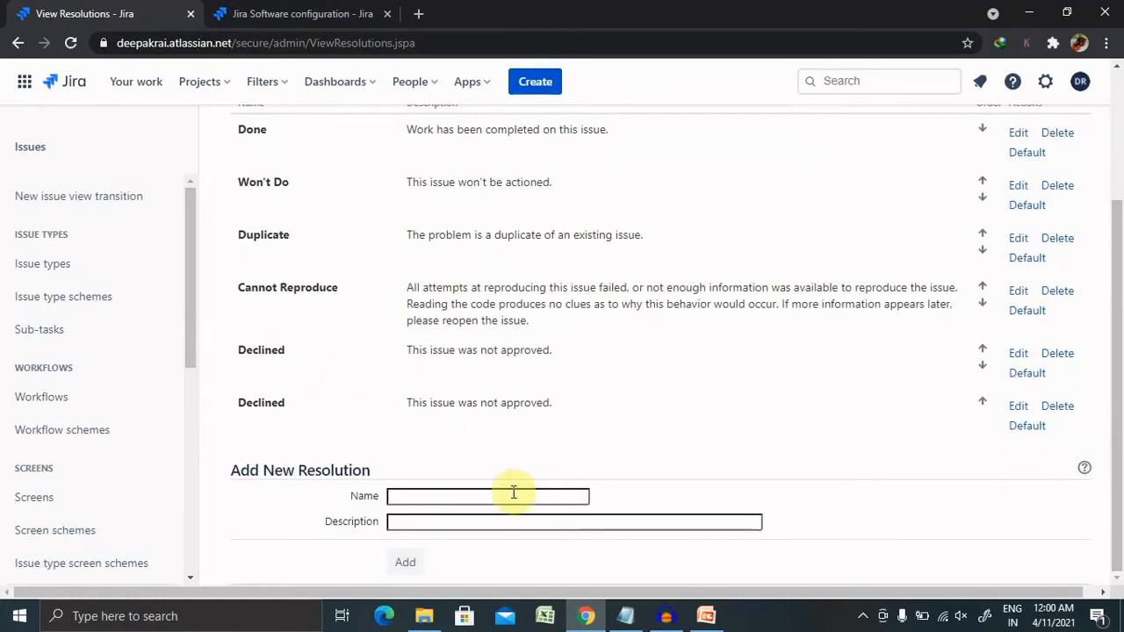
pyautogui.click(487, 496)
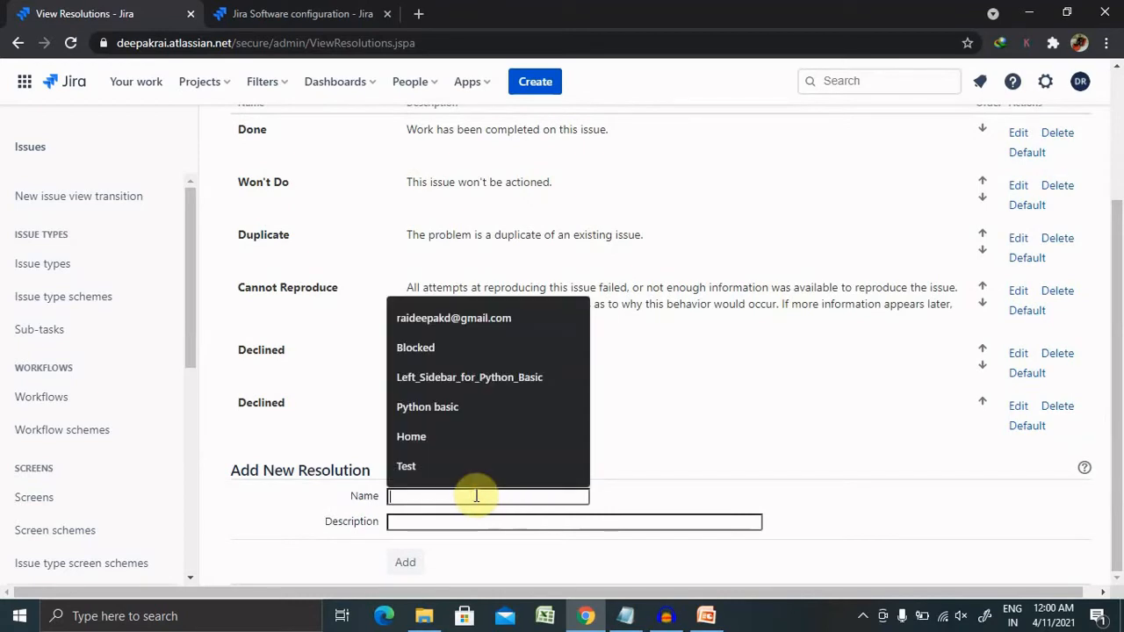
pyautogui.moveTo(463, 498)
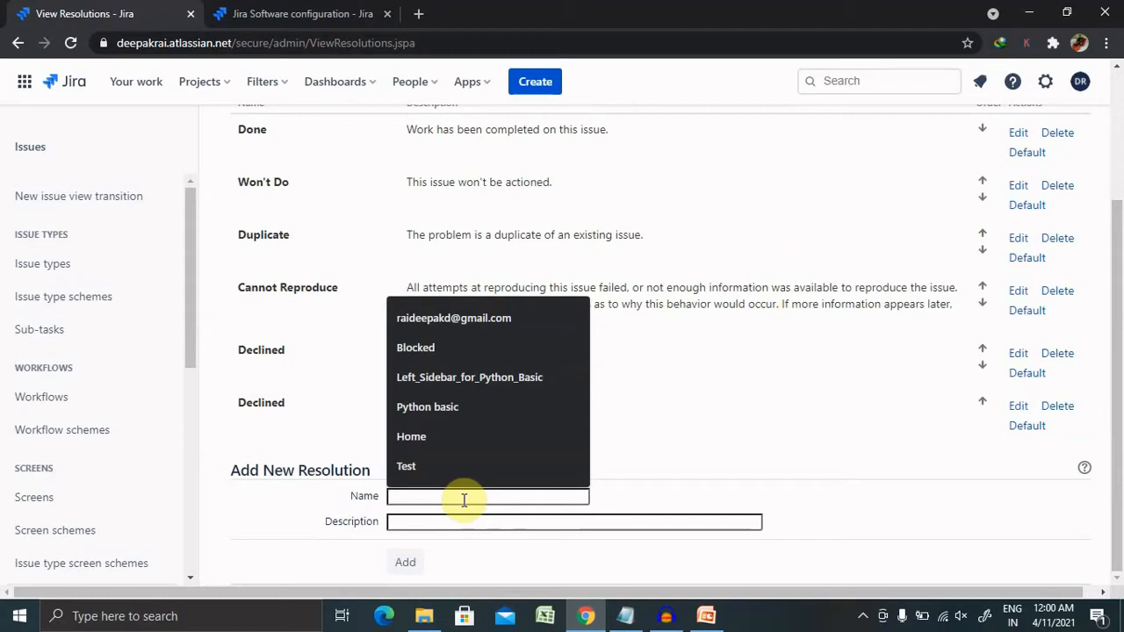
pyautogui.write('Data')
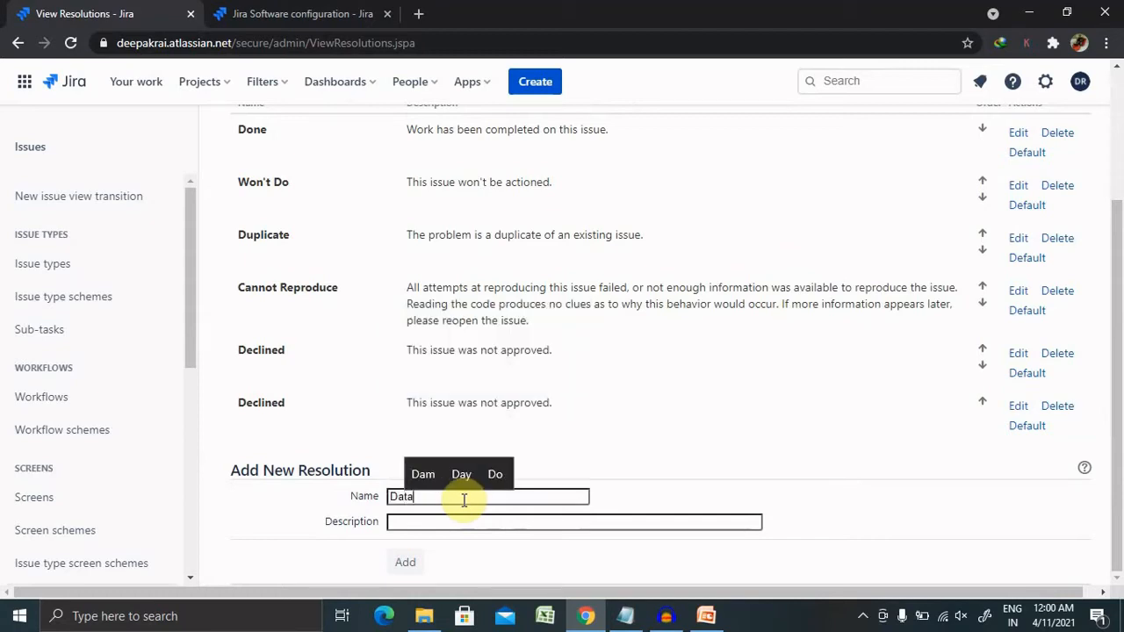
pyautogui.write('base')
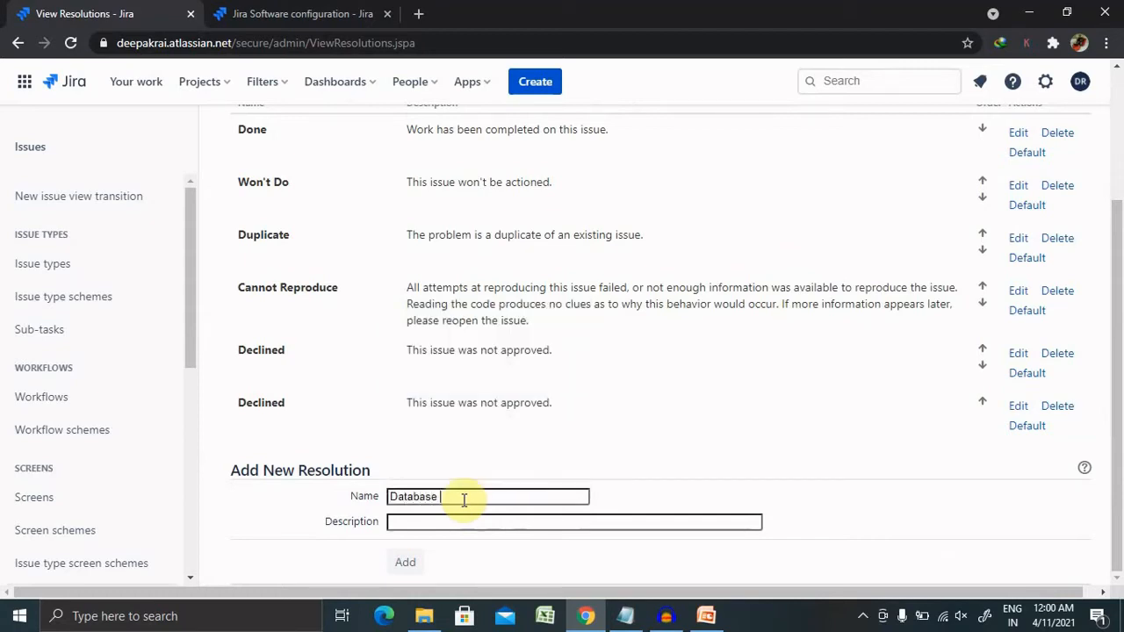
pyautogui.write('Issue')
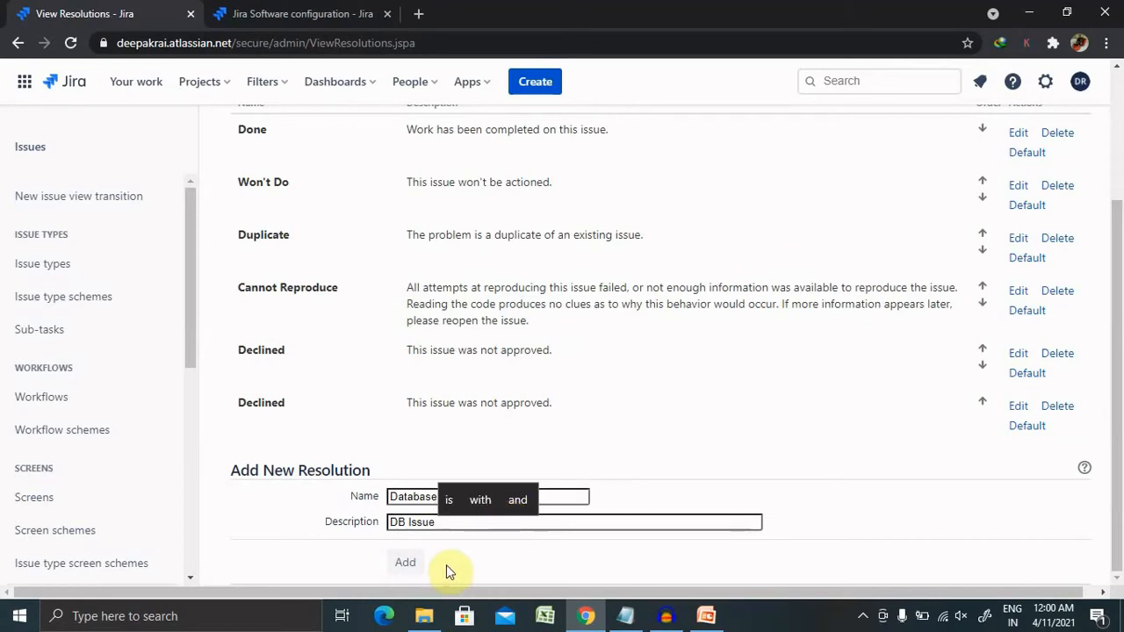
pyautogui.click(405, 562)
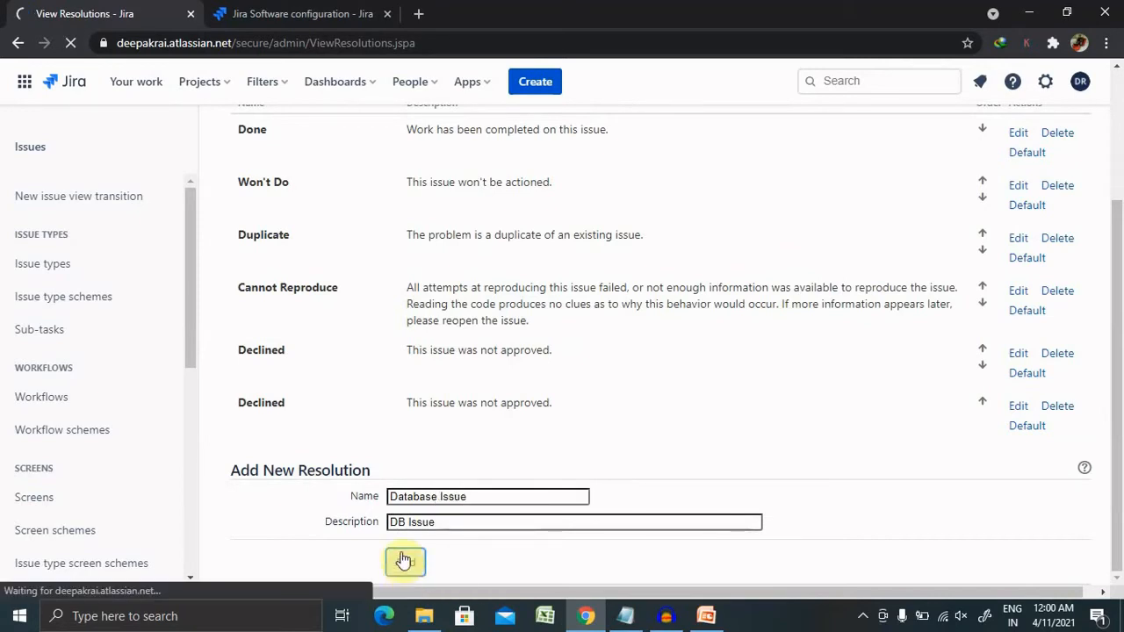
pyautogui.click(405, 562)
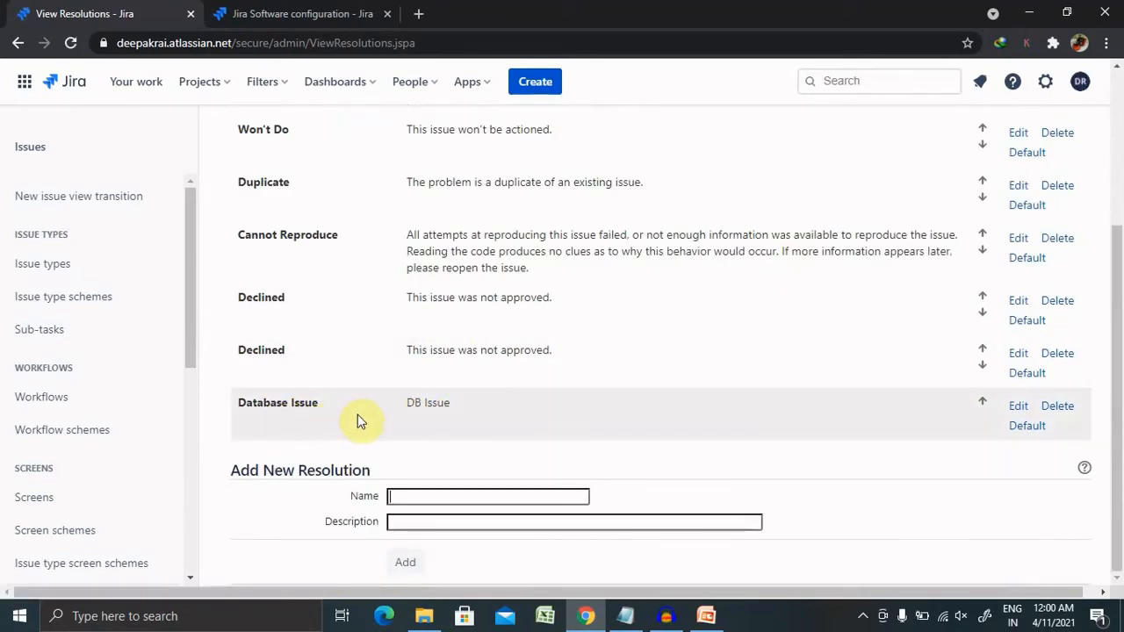
# Edit the Database Issue resolution and retype its name as 'DB Configuration'
pyautogui.click(1018, 406)
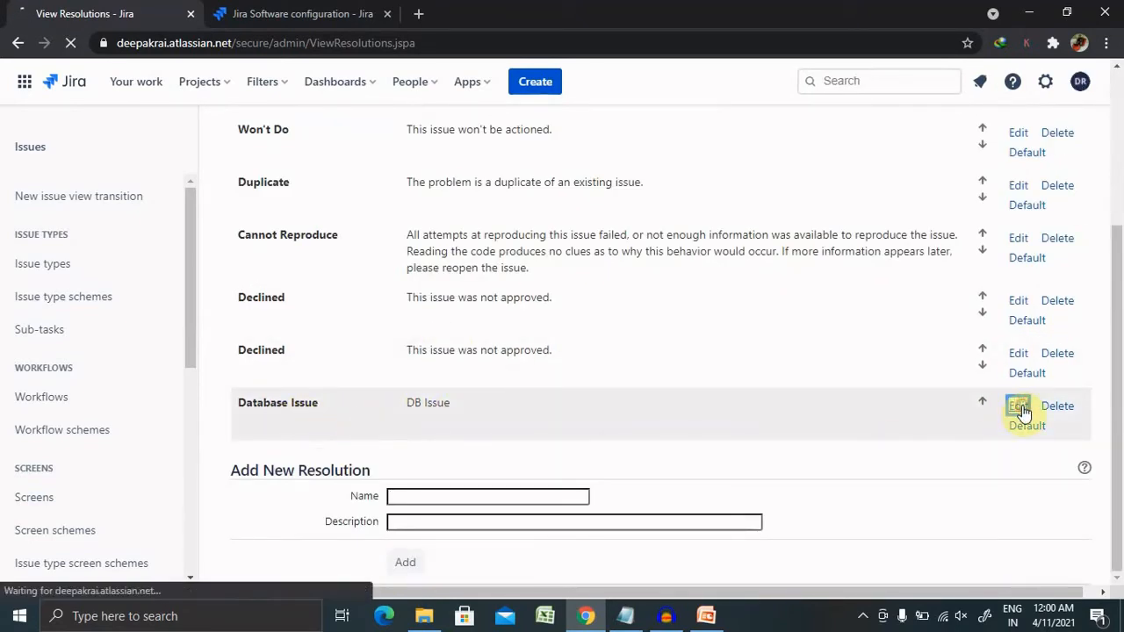
pyautogui.click(1018, 406)
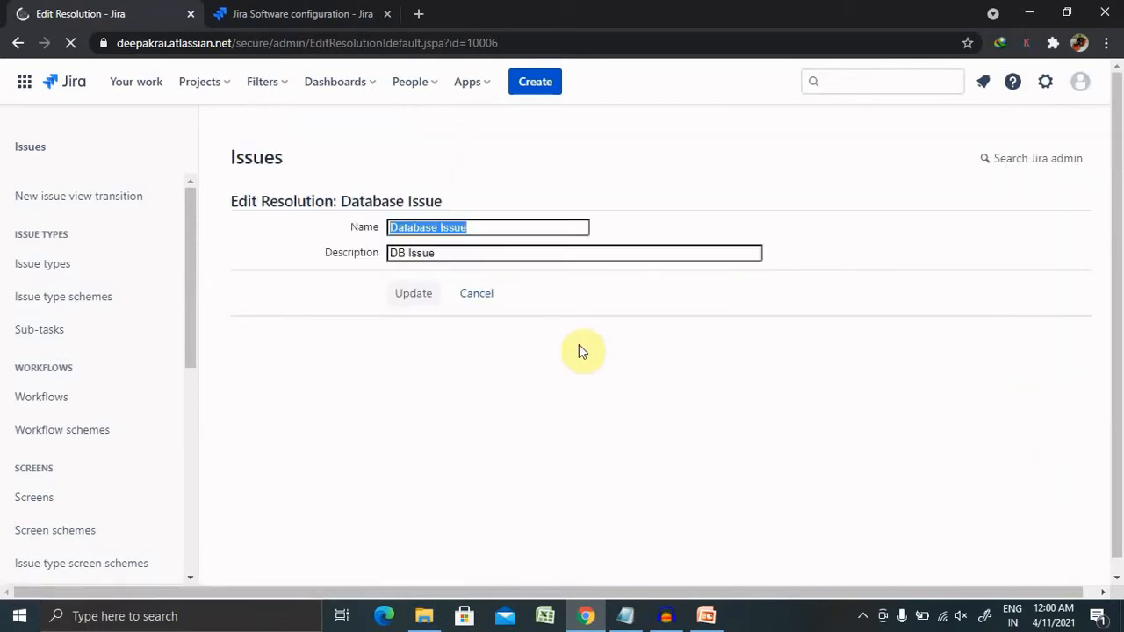
pyautogui.click(488, 227)
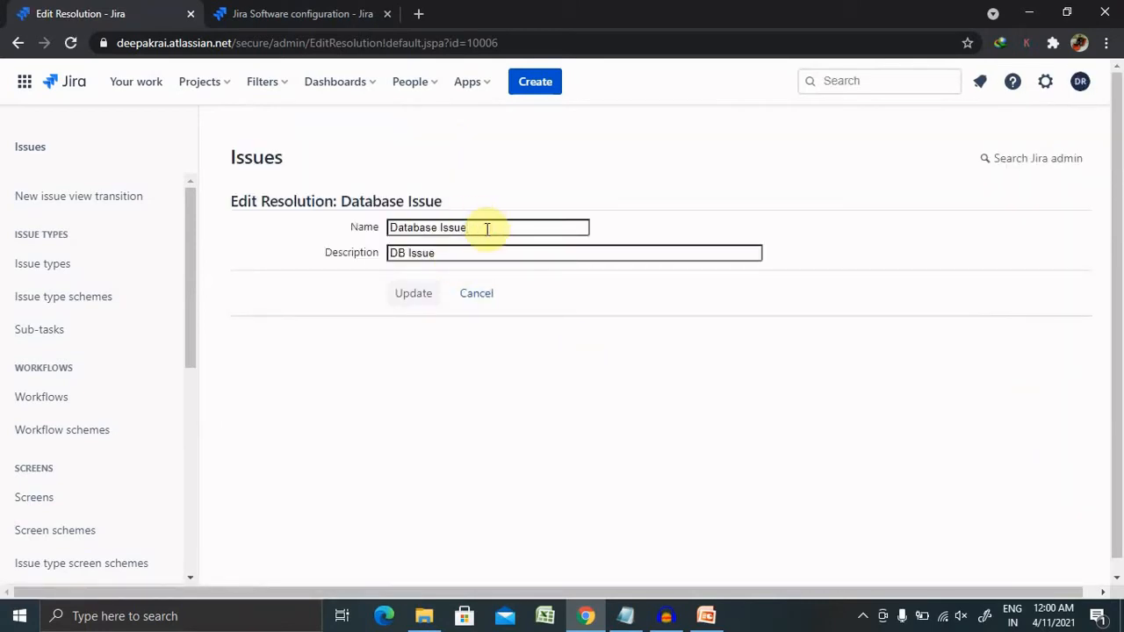
pyautogui.write('Databa')
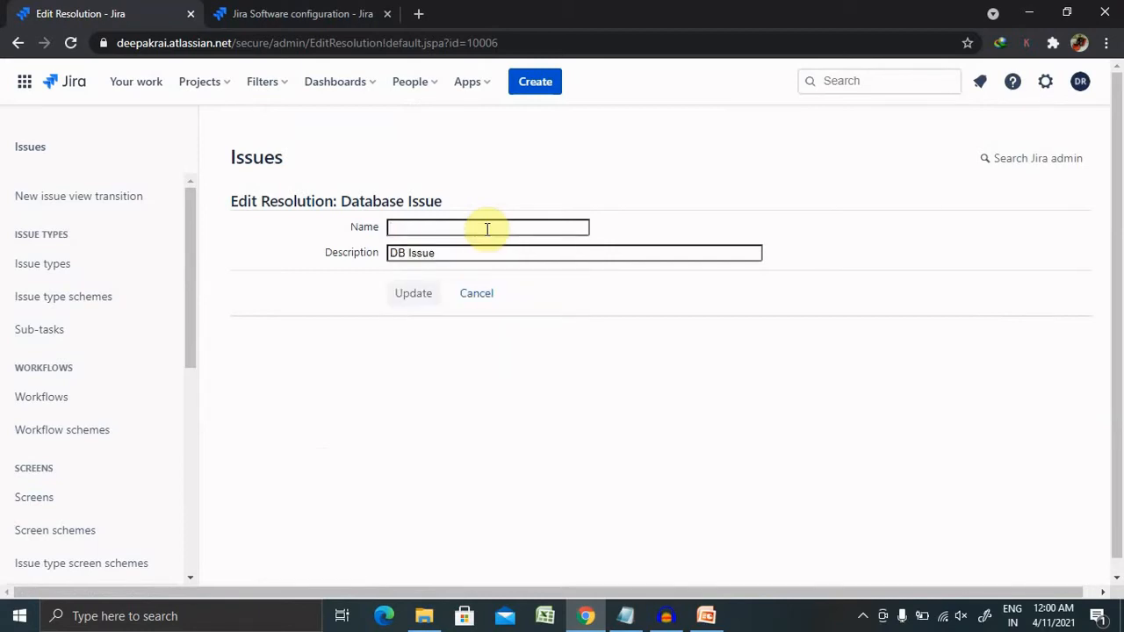
pyautogui.write('DB')
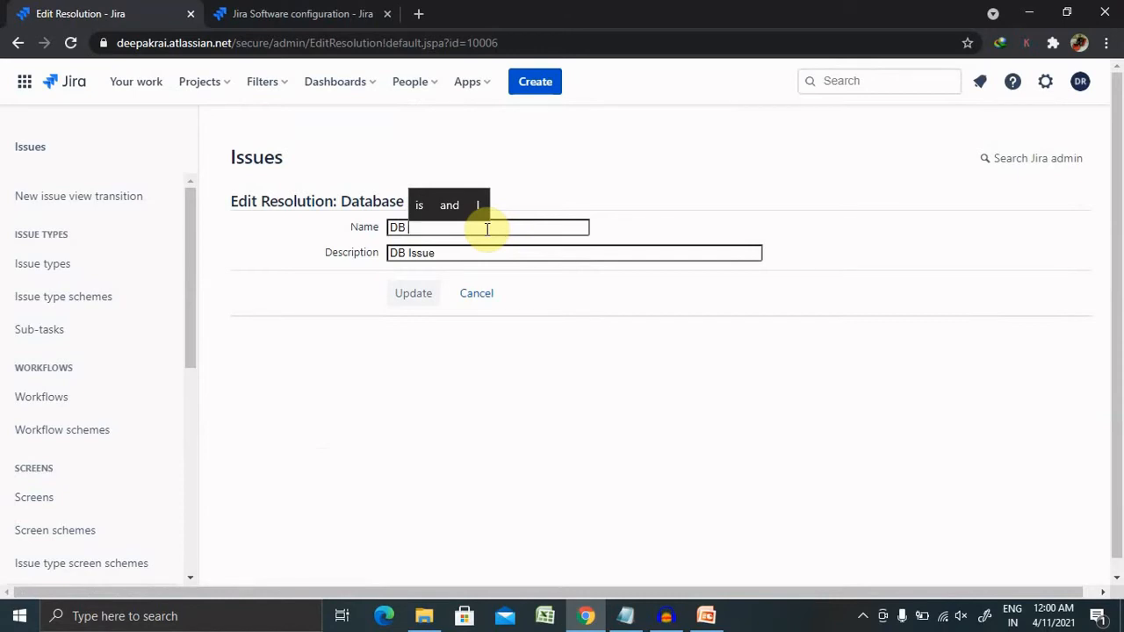
pyautogui.write('Conf')
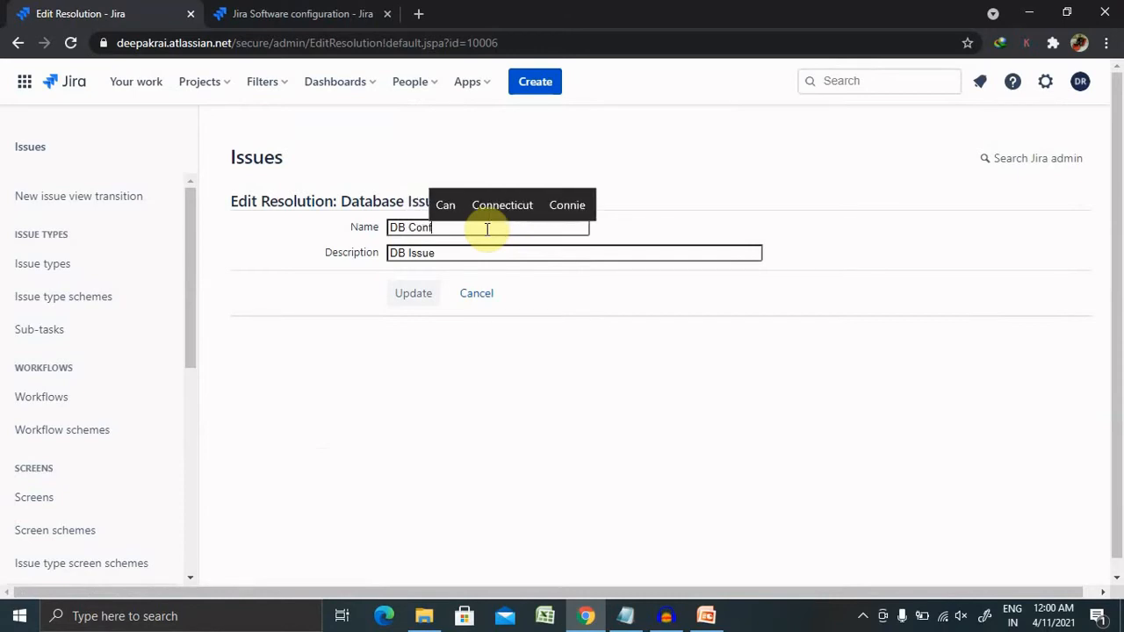
pyautogui.write('igurati')
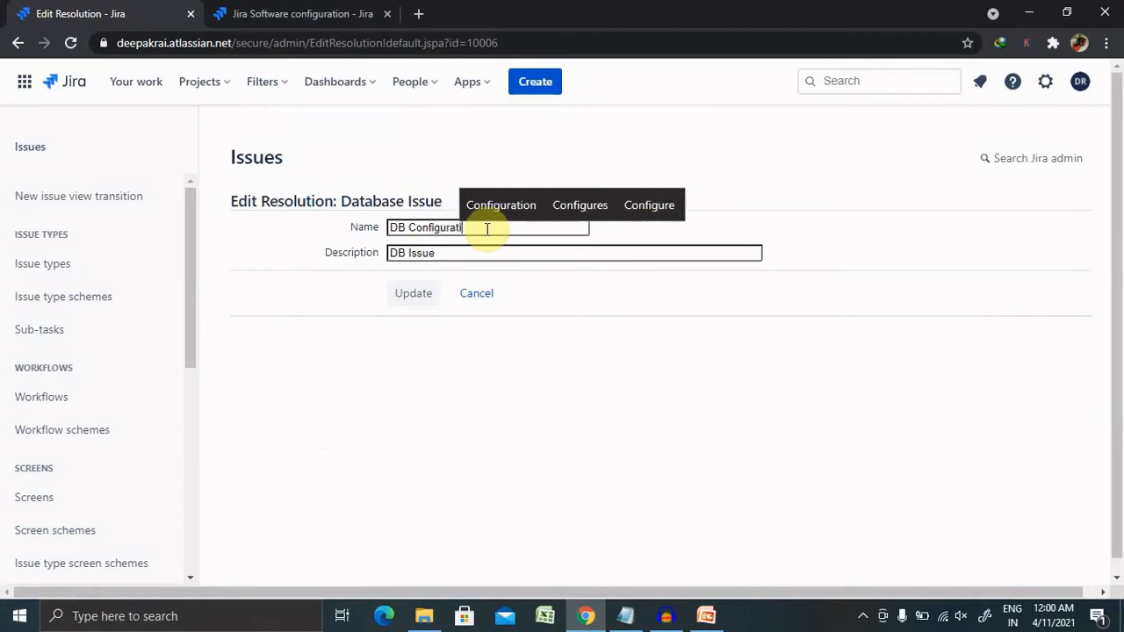
pyautogui.moveTo(413, 294)
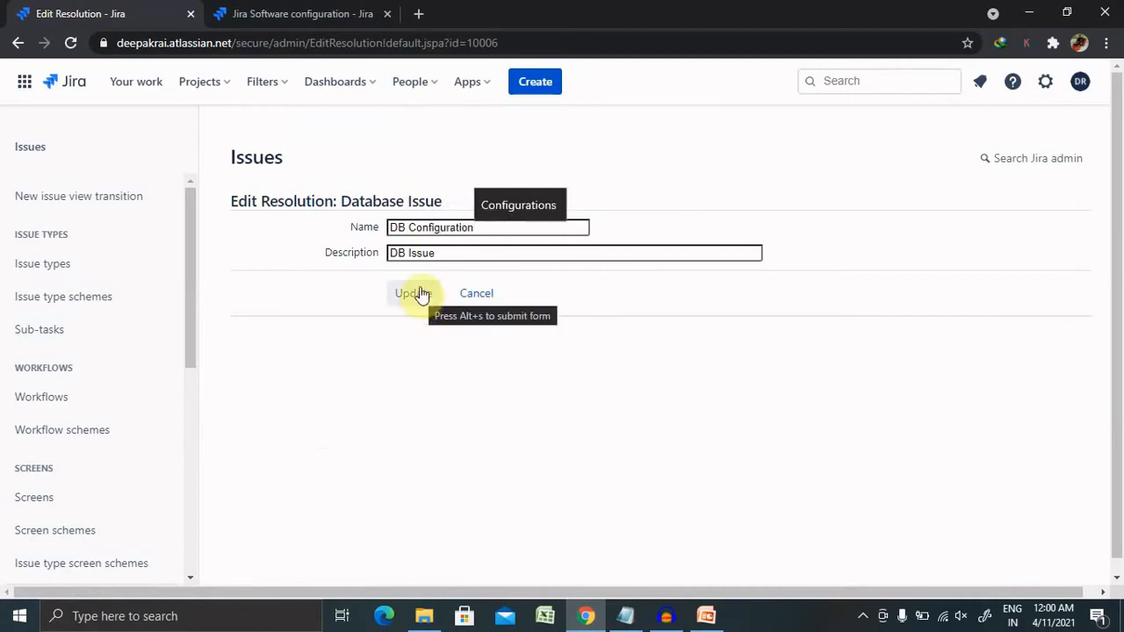
# Update the resolution so the list shows DB Configuration with description DB Issue
pyautogui.click(413, 292)
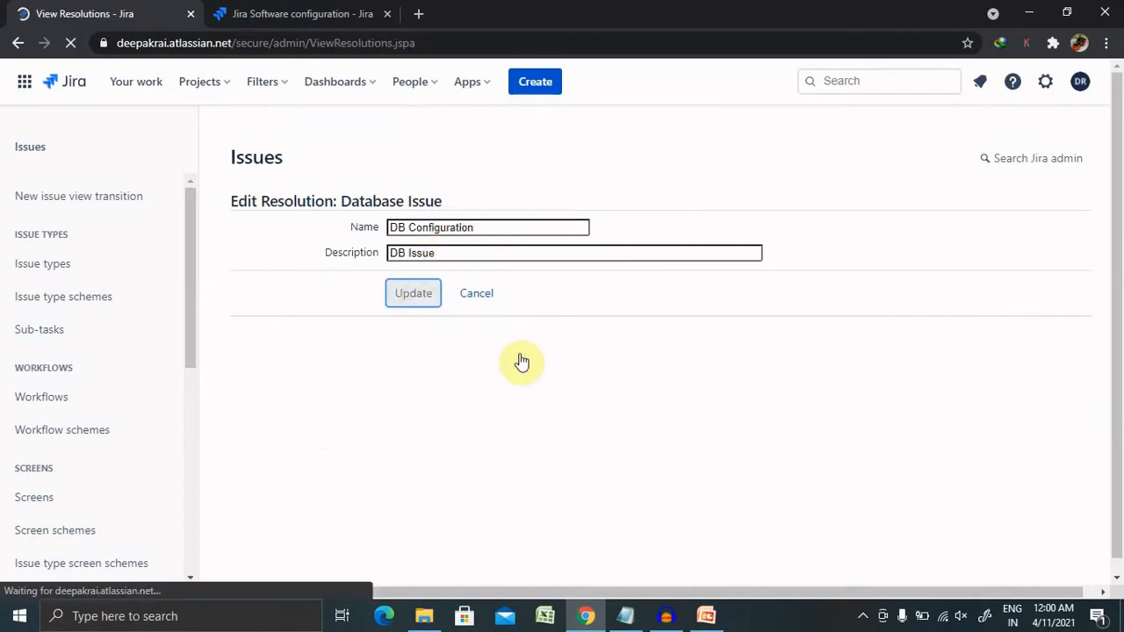
pyautogui.click(412, 292)
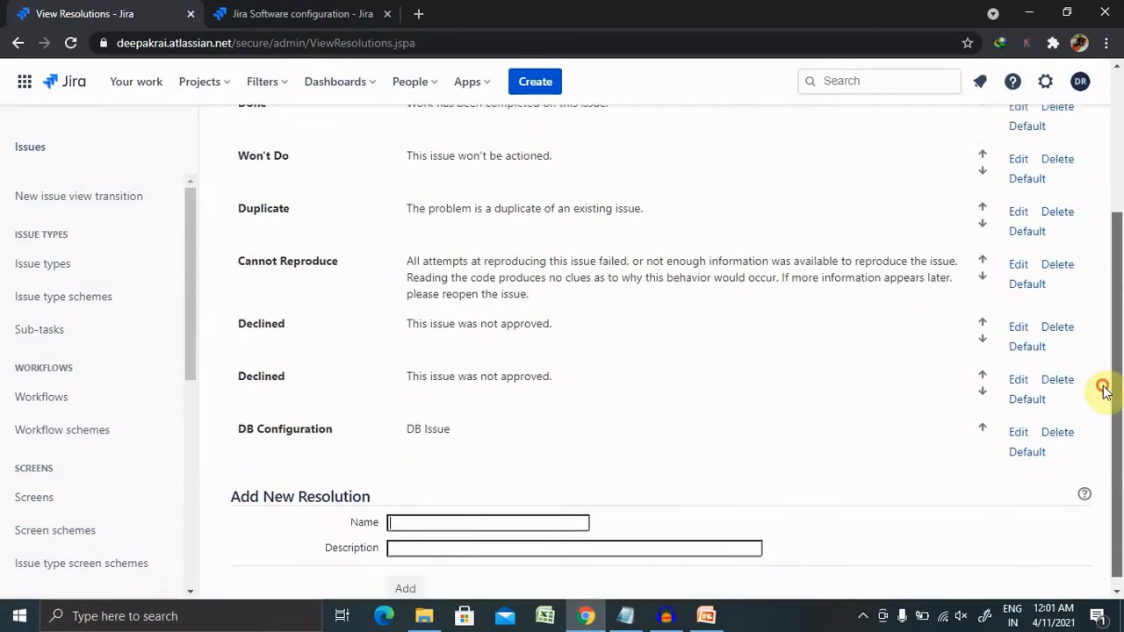
pyautogui.scroll(-3)
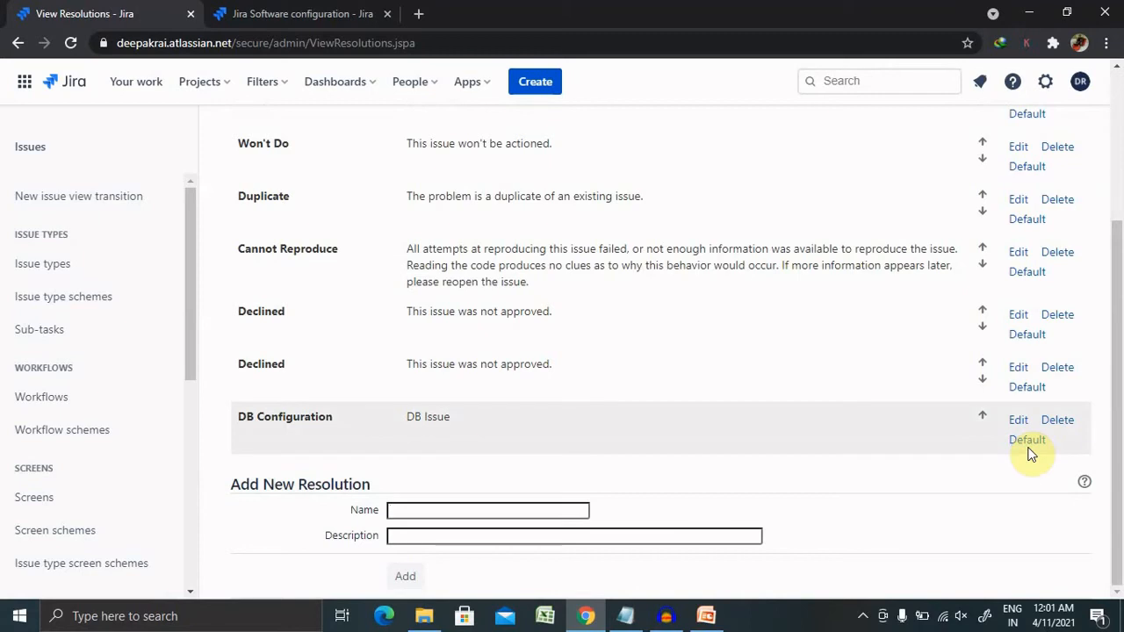
pyautogui.moveTo(838, 428)
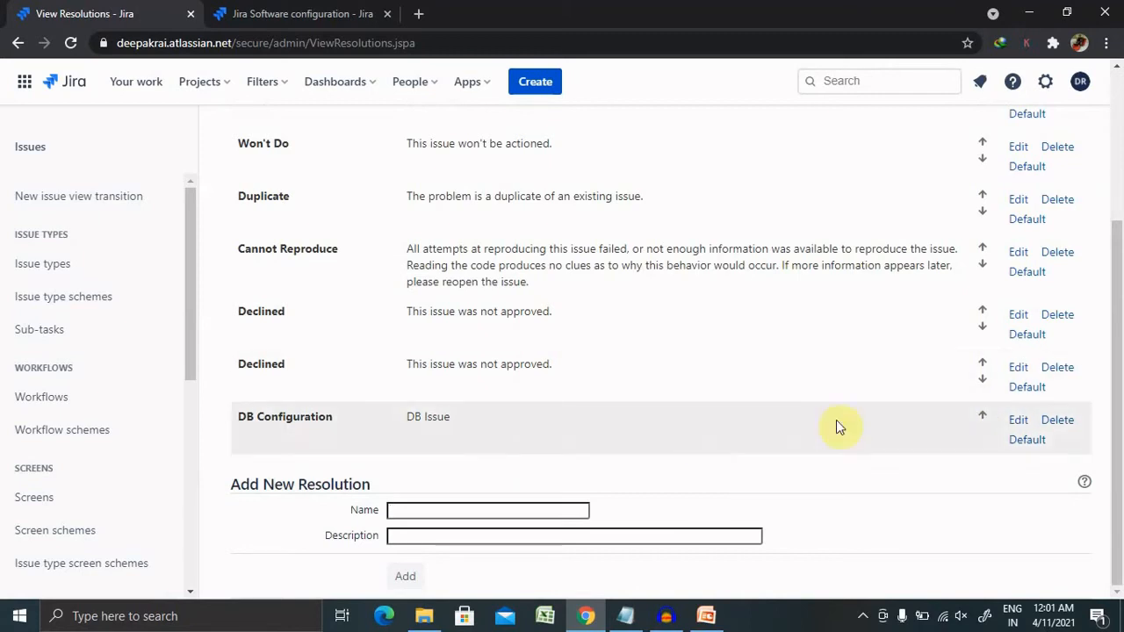
pyautogui.moveTo(1060, 468)
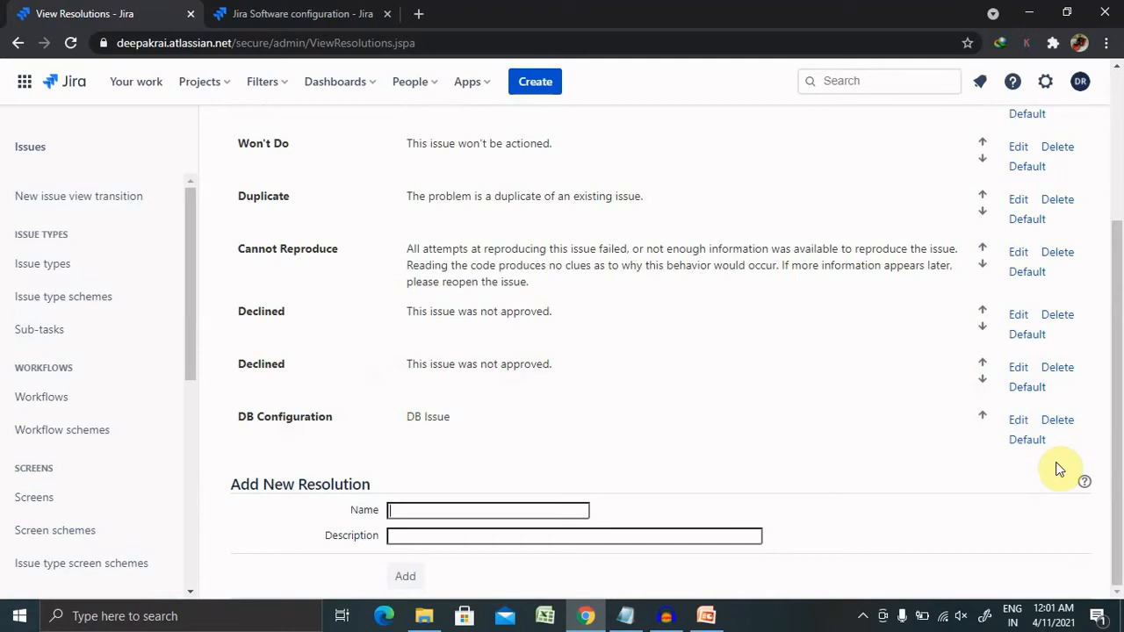
pyautogui.moveTo(817, 439)
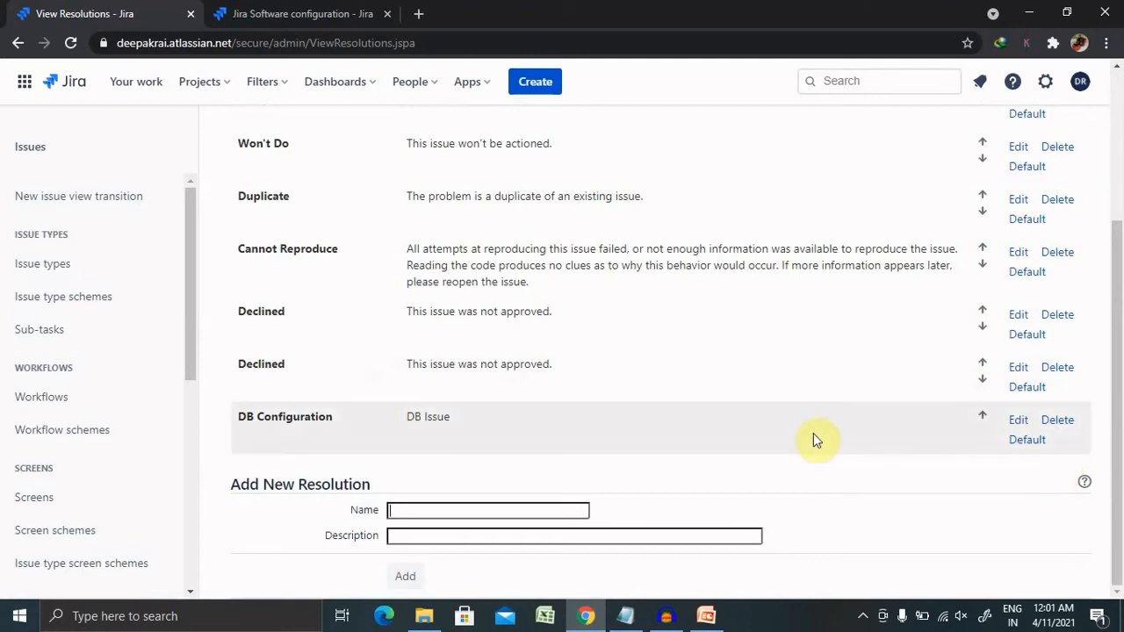
pyautogui.moveTo(1026, 439)
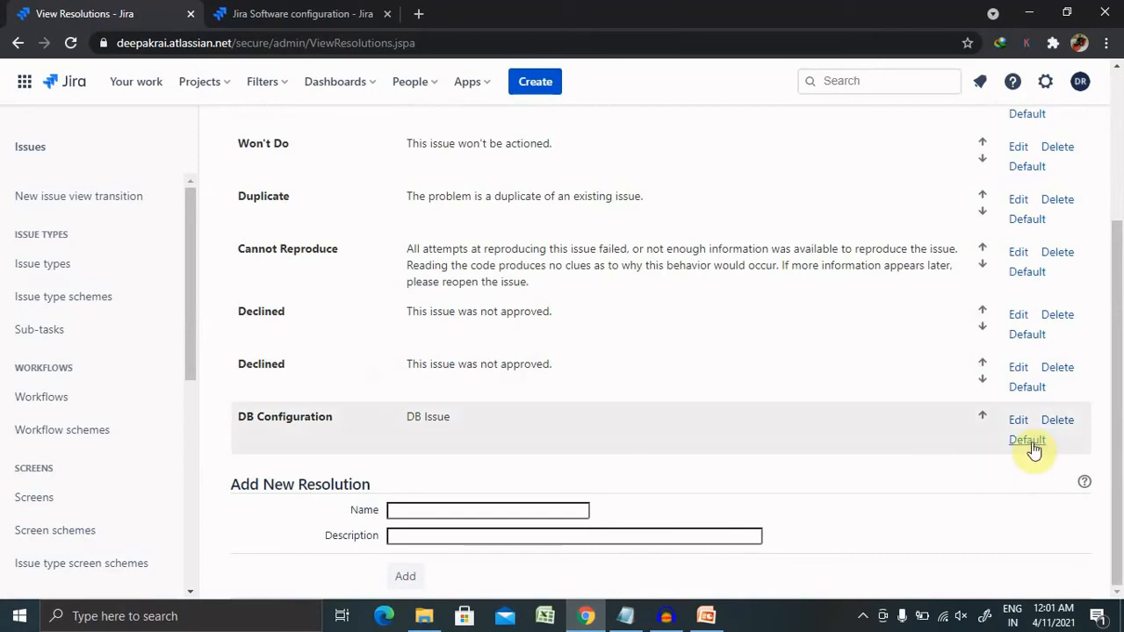
# Set DB Configuration as the default resolution
pyautogui.click(1027, 439)
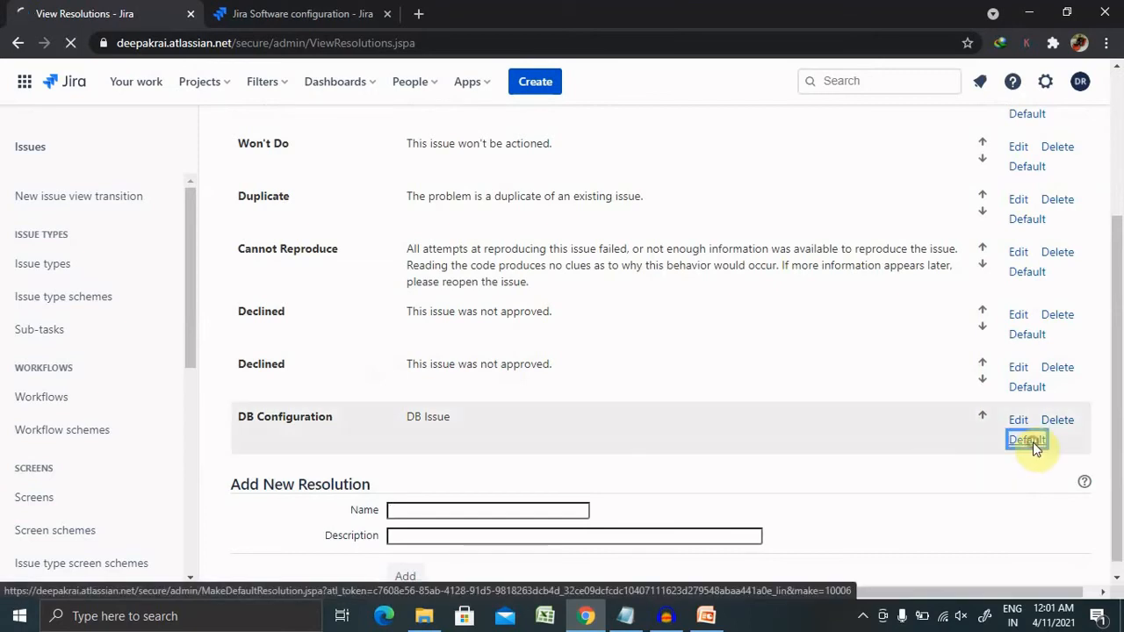
pyautogui.click(1026, 439)
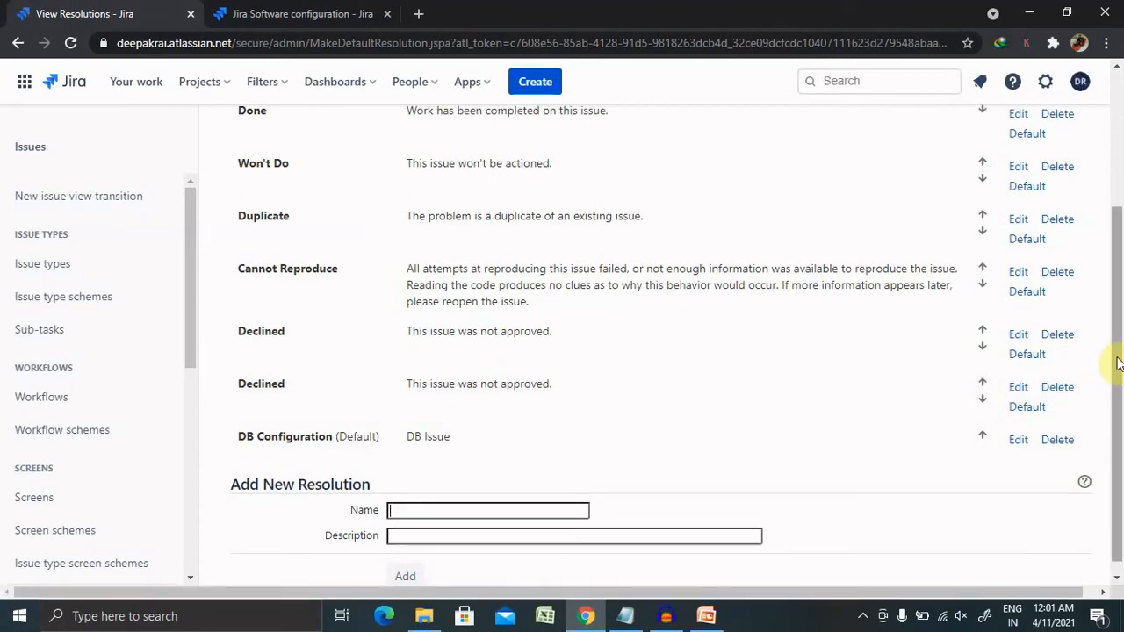
pyautogui.scroll(3)
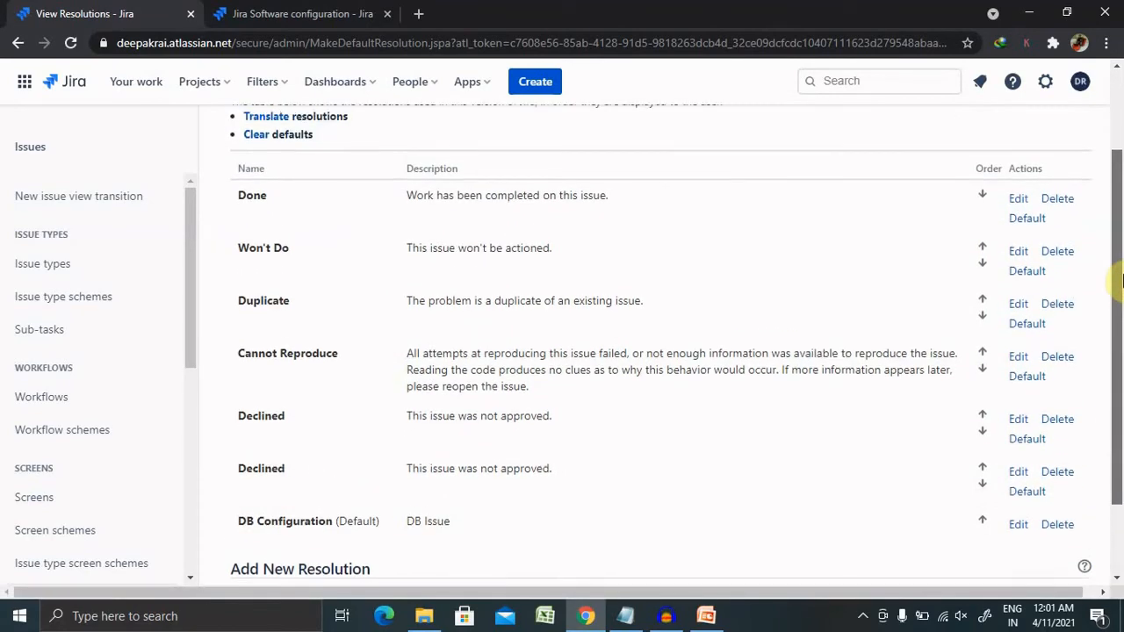
# Switch the default resolution back to Done
pyautogui.click(1026, 219)
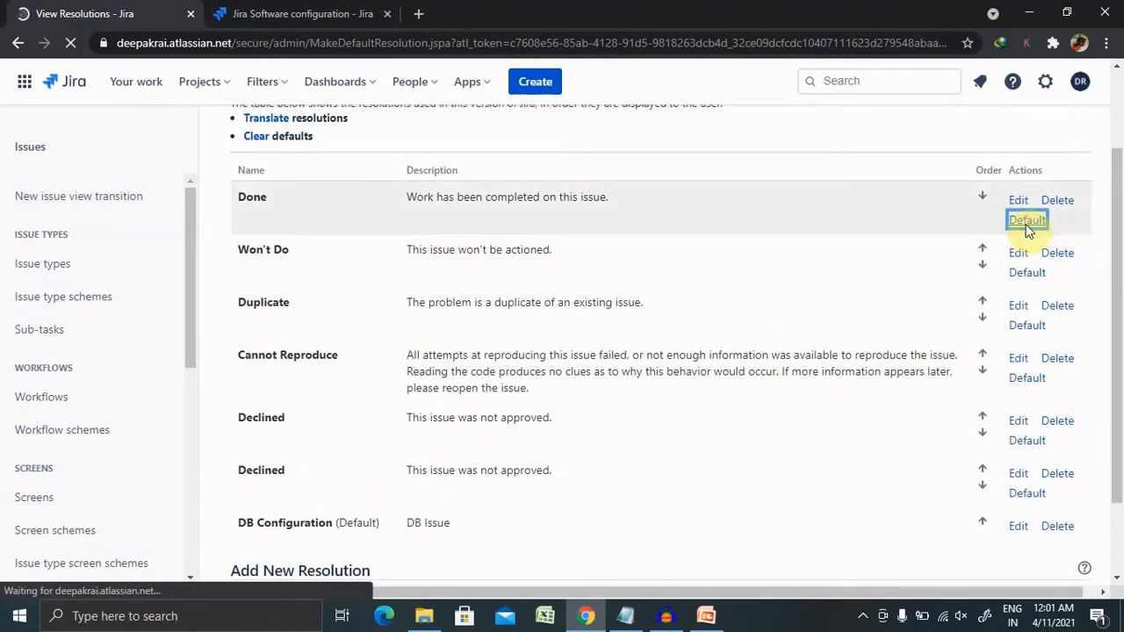
pyautogui.scroll(-3)
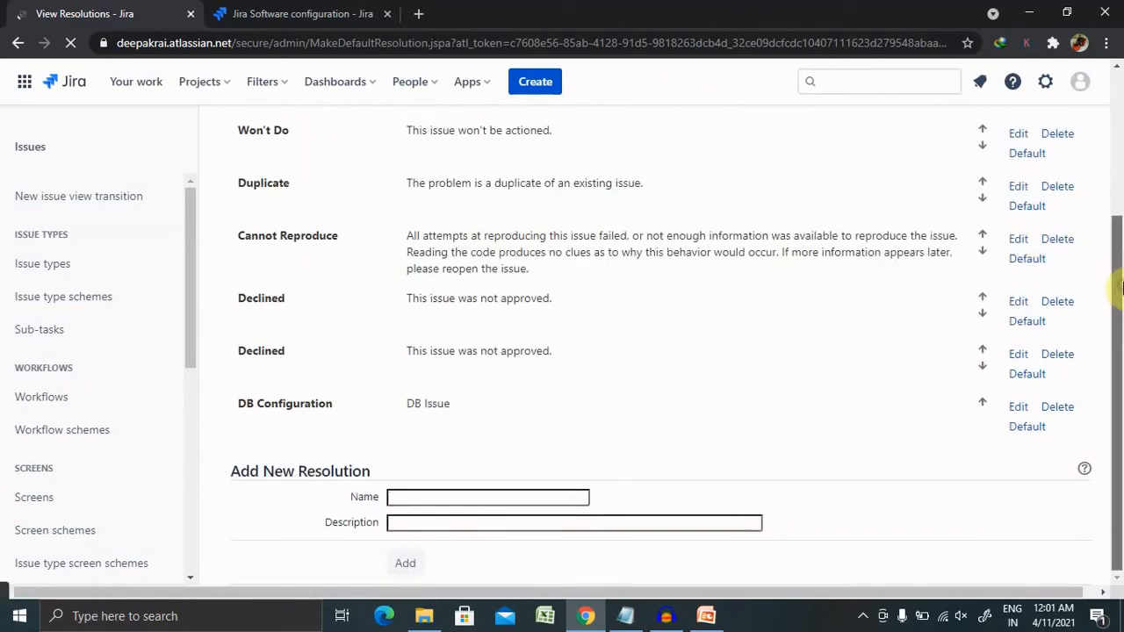
pyautogui.scroll(3)
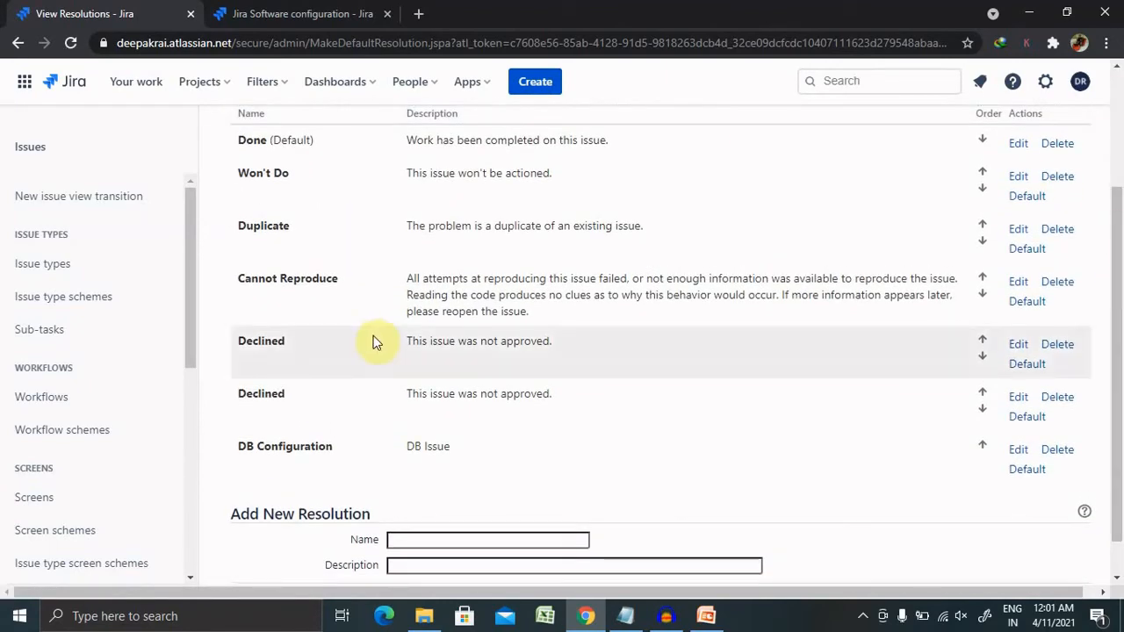
pyautogui.moveTo(1057, 450)
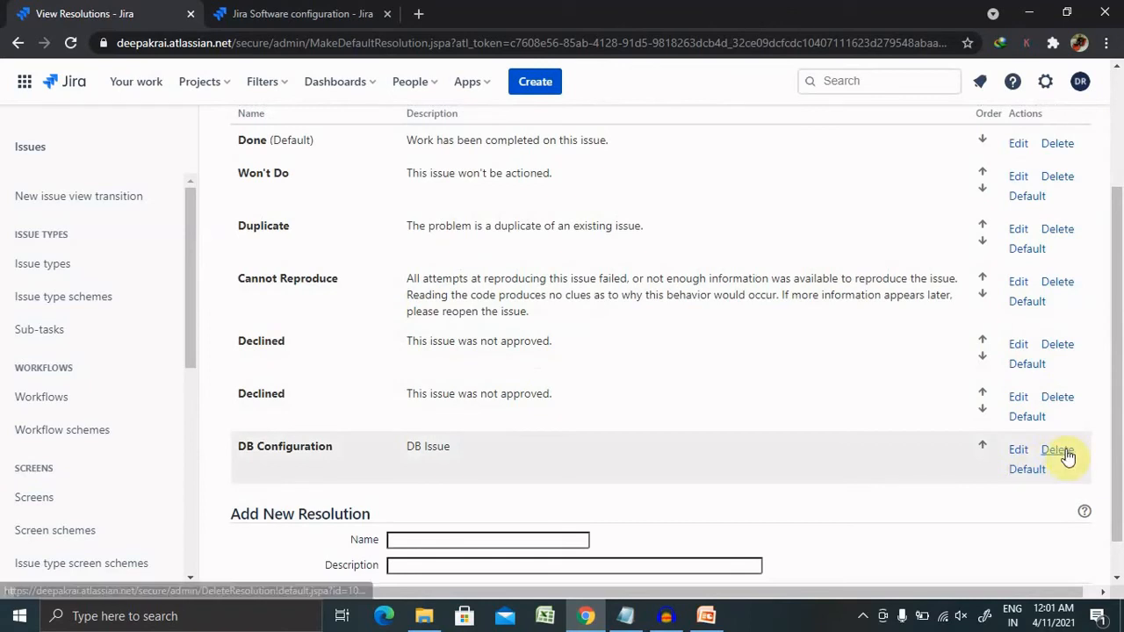
# Delete DB Configuration, keeping Done as the replacement resolution, and check the list
pyautogui.click(1057, 450)
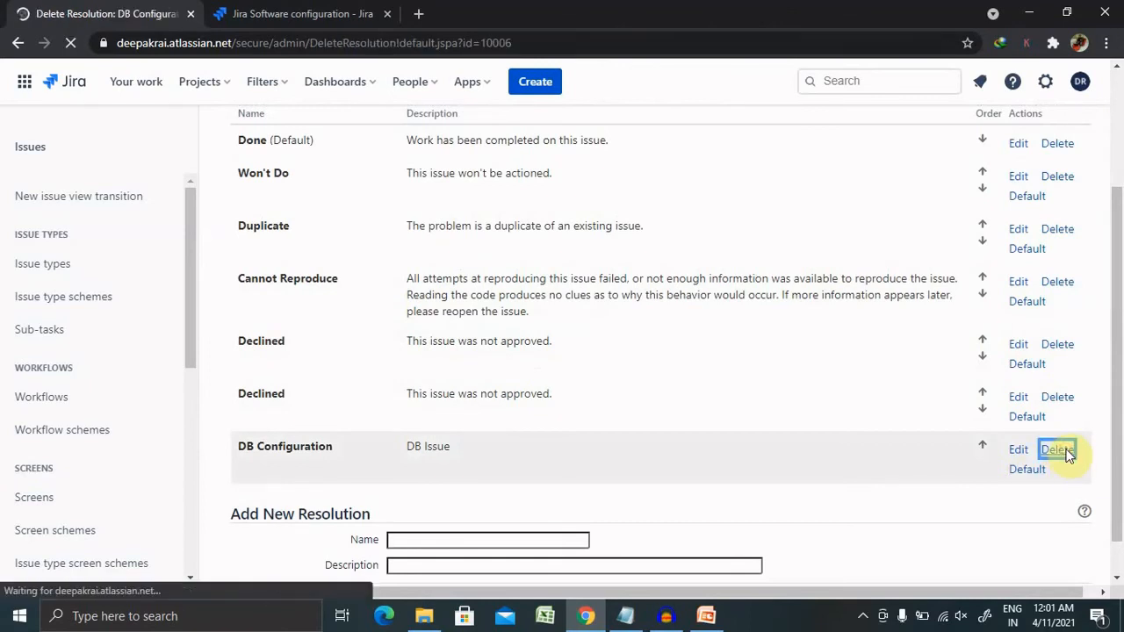
pyautogui.click(1058, 449)
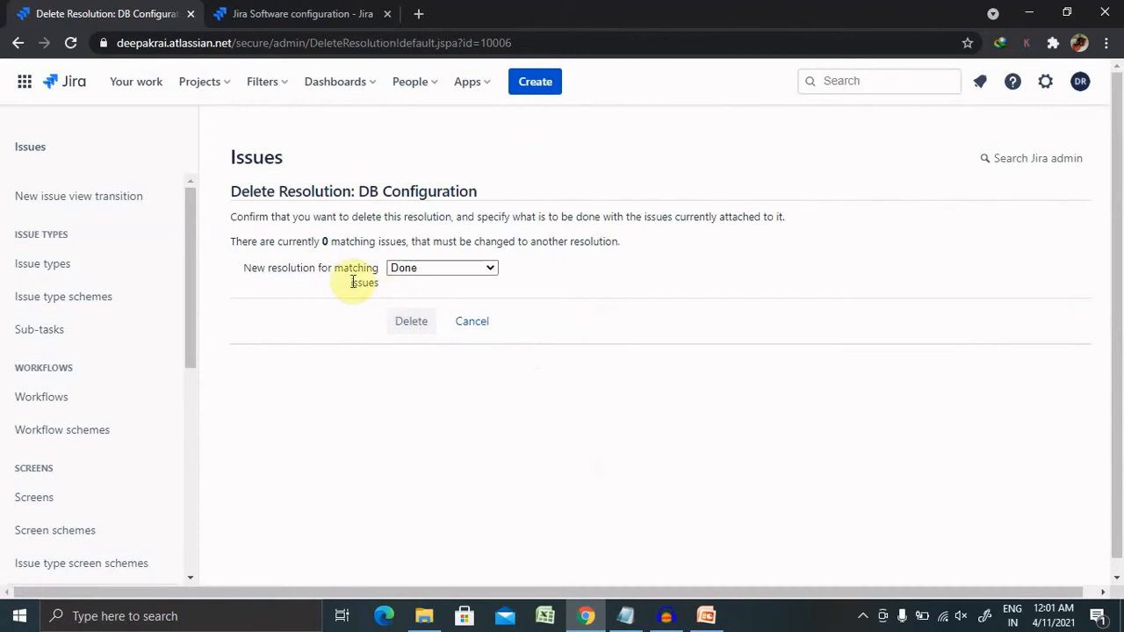
pyautogui.moveTo(406, 294)
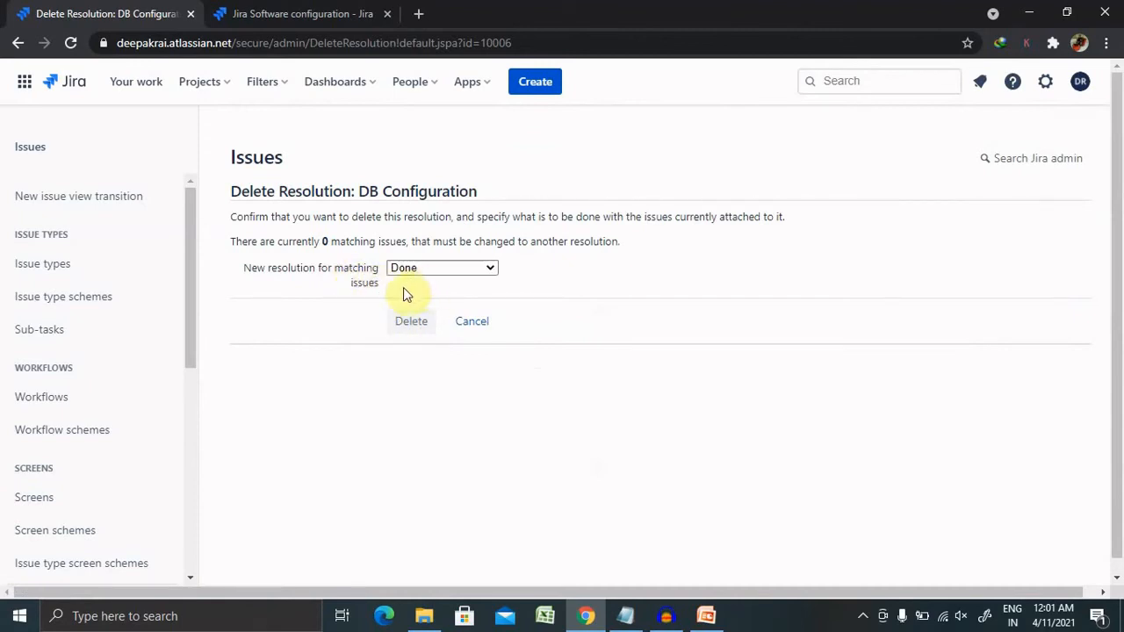
pyautogui.click(411, 321)
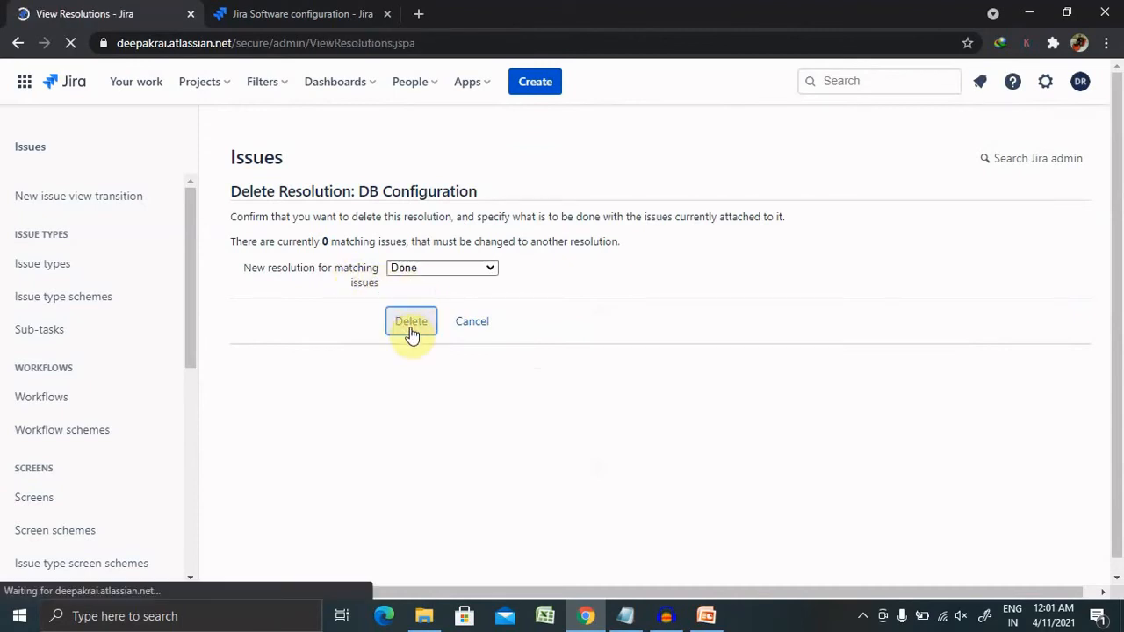
pyautogui.click(410, 321)
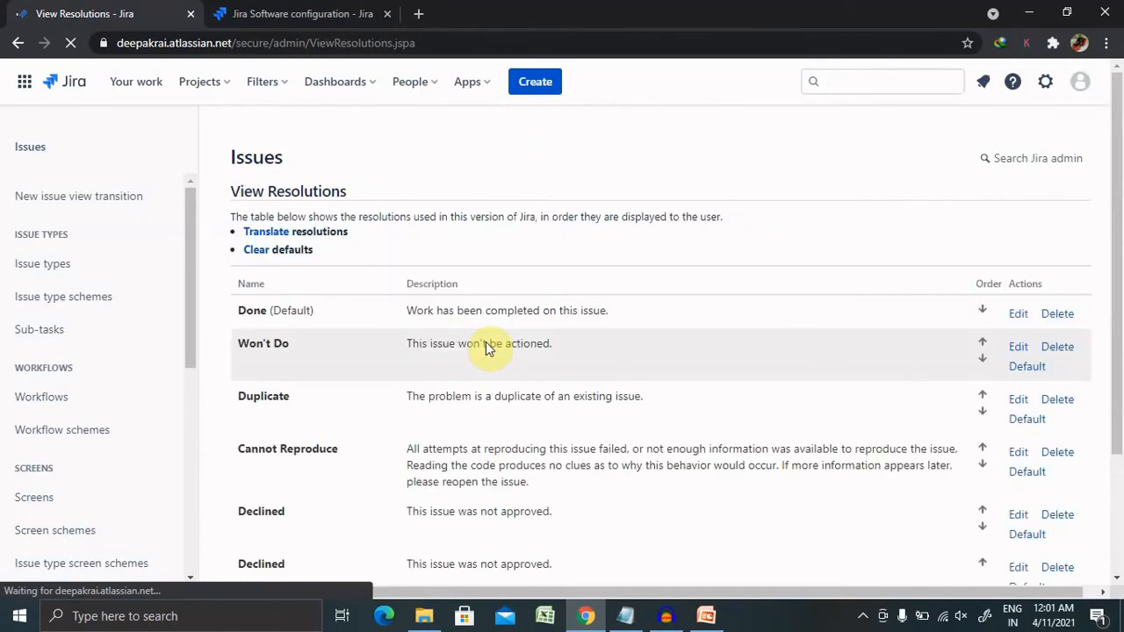
pyautogui.scroll(-3)
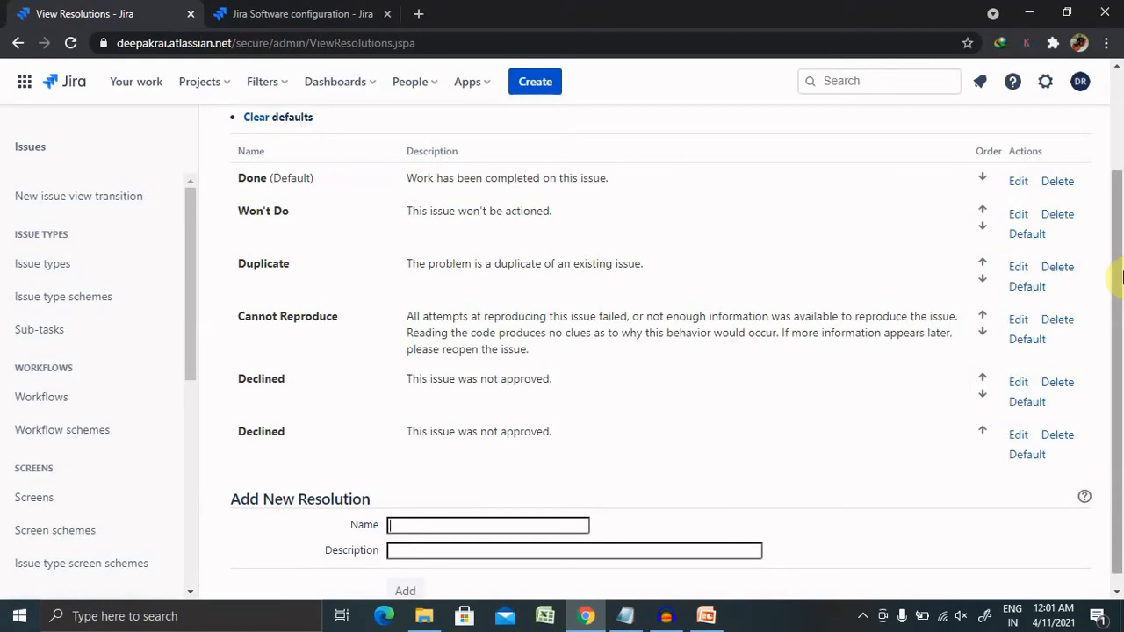
pyautogui.scroll(3)
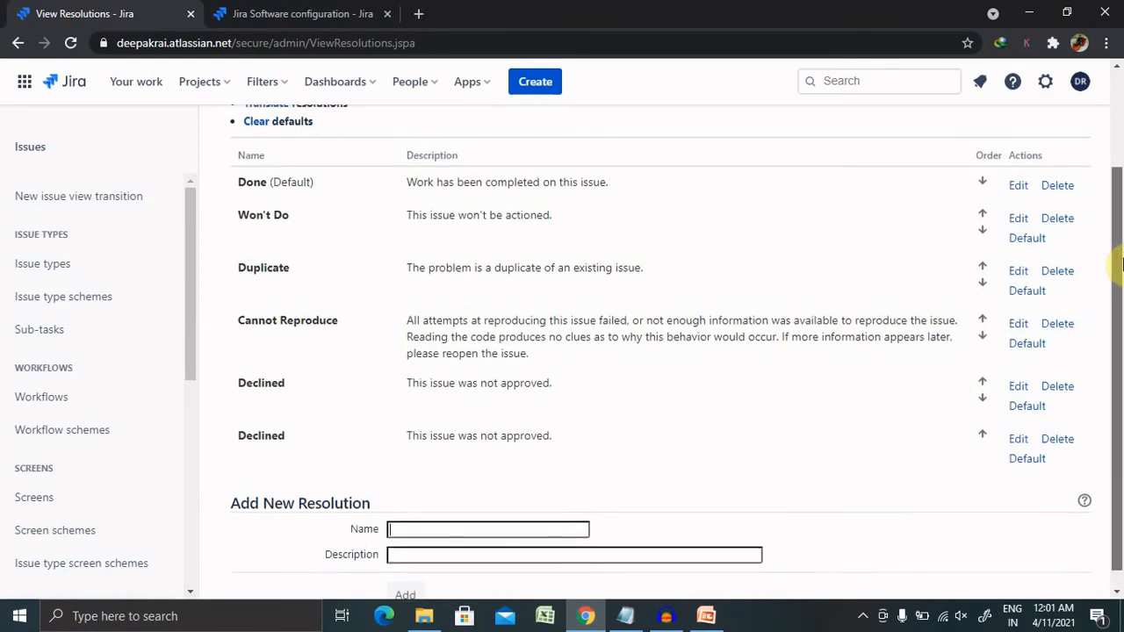
pyautogui.scroll(-3)
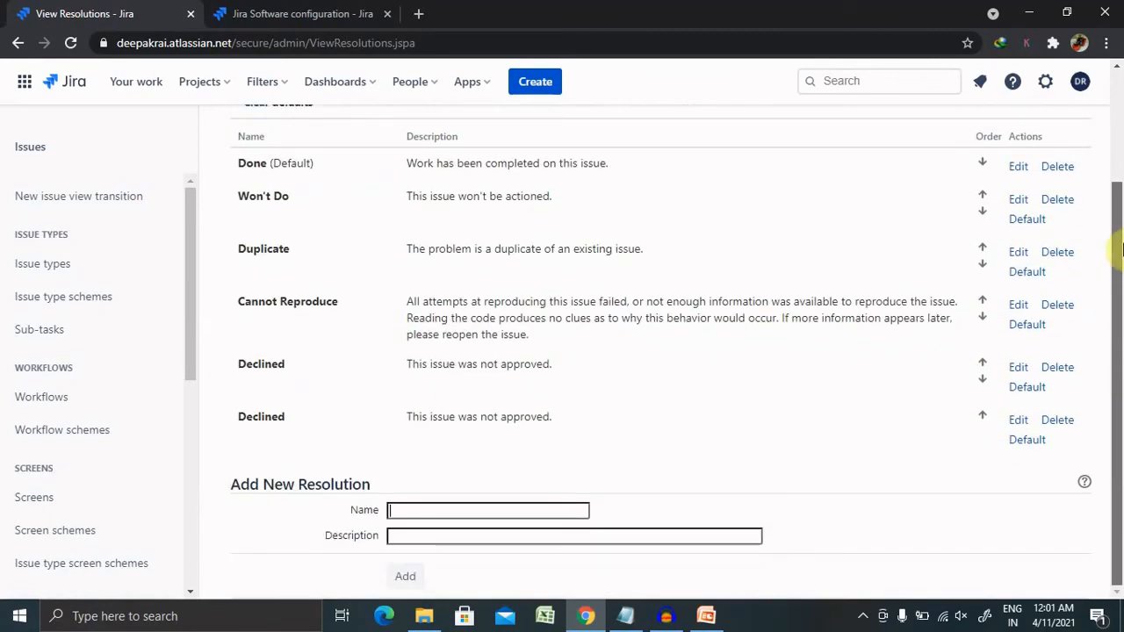
pyautogui.scroll(3)
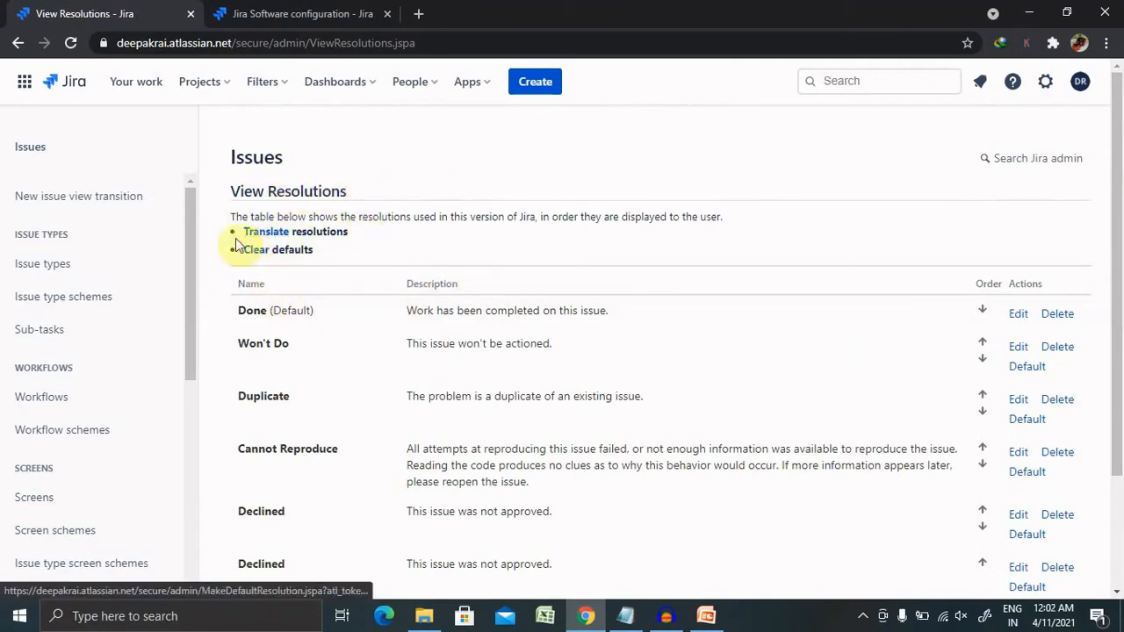
pyautogui.moveTo(423, 343)
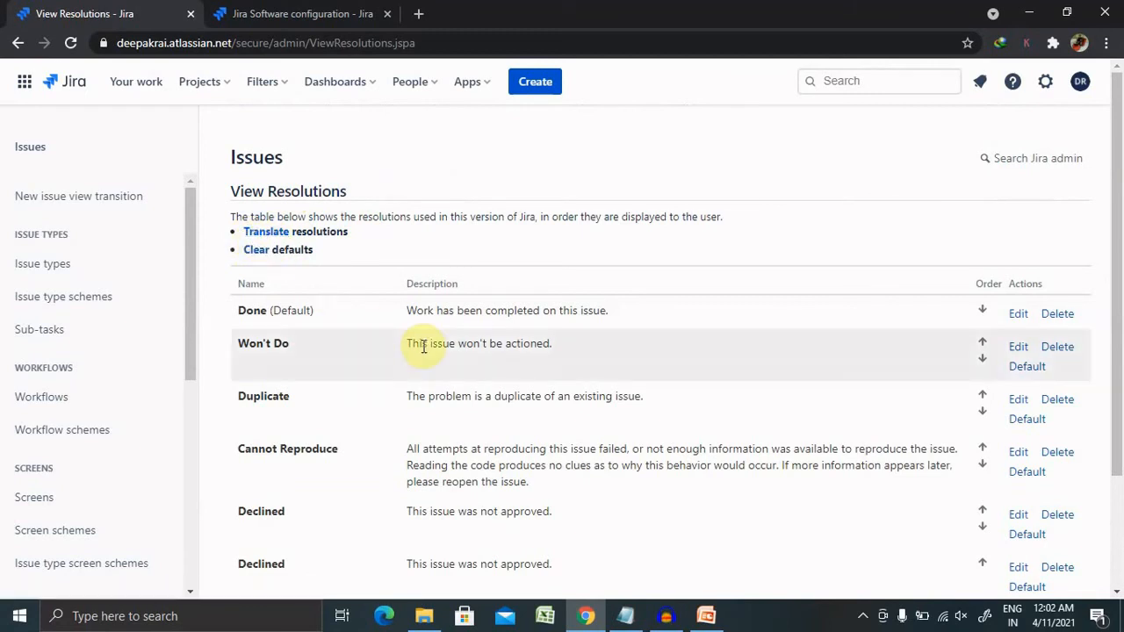
pyautogui.moveTo(647, 319)
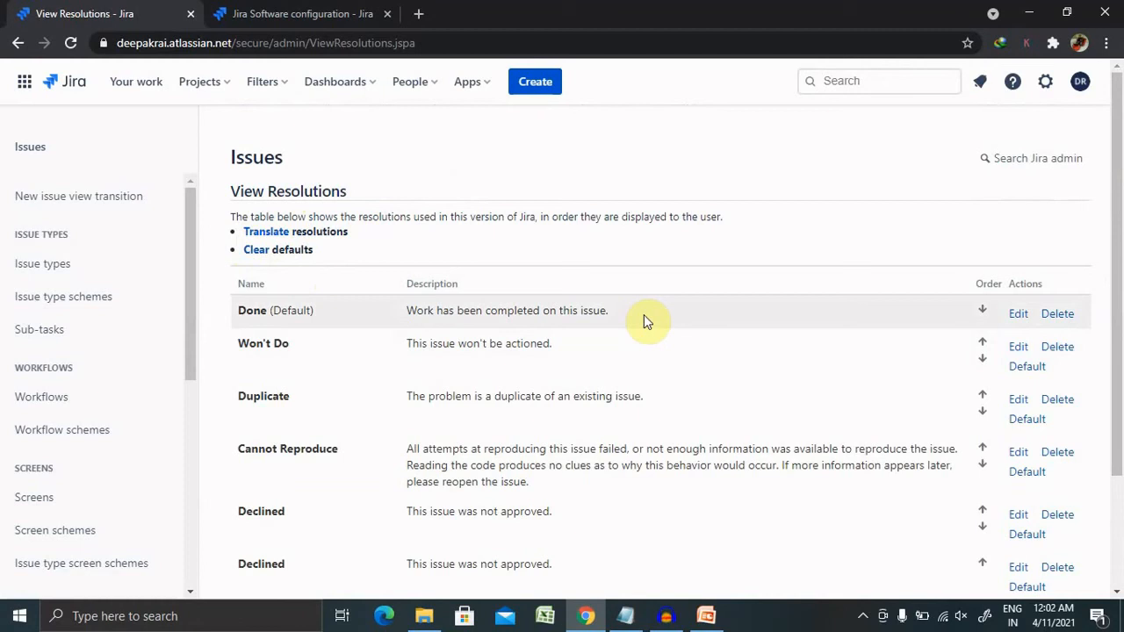
pyautogui.moveTo(341, 337)
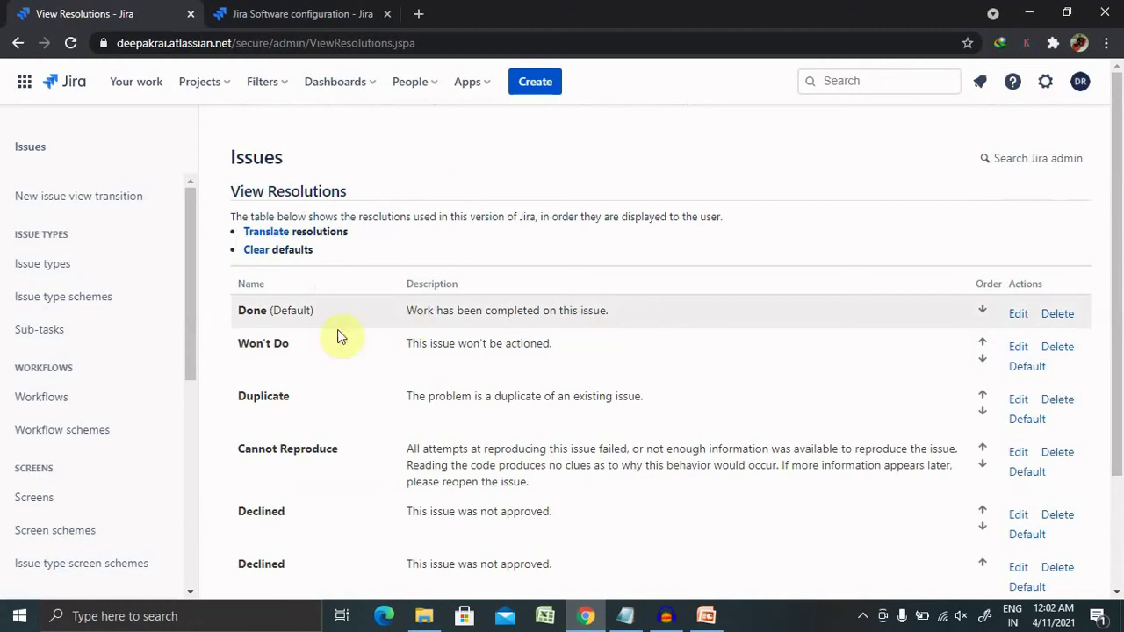
pyautogui.moveTo(261, 310)
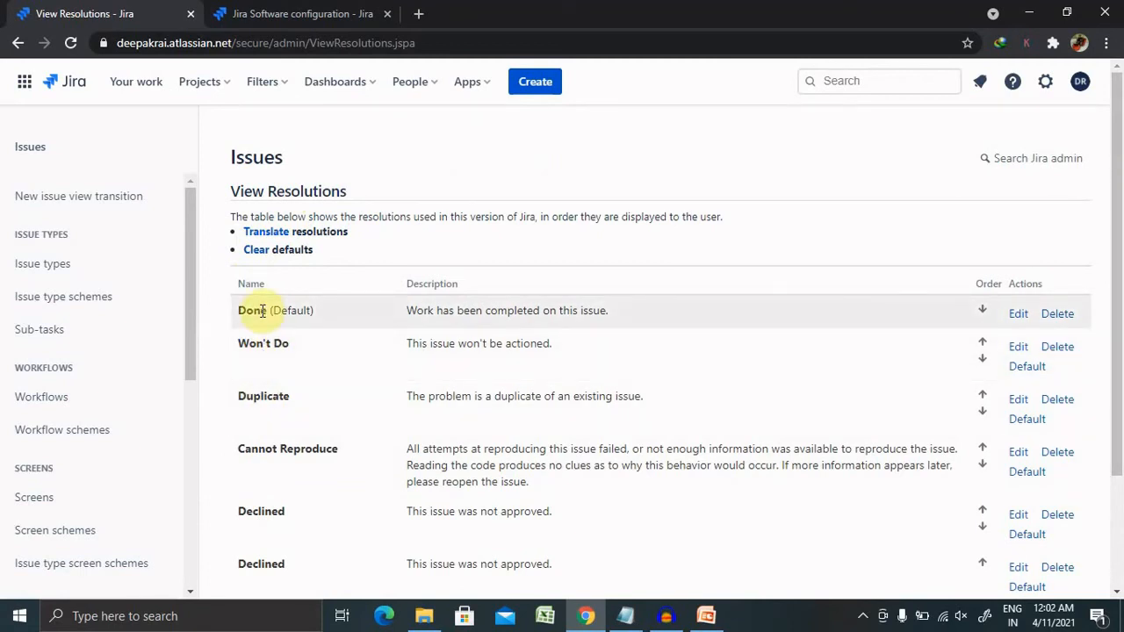
pyautogui.moveTo(266, 231)
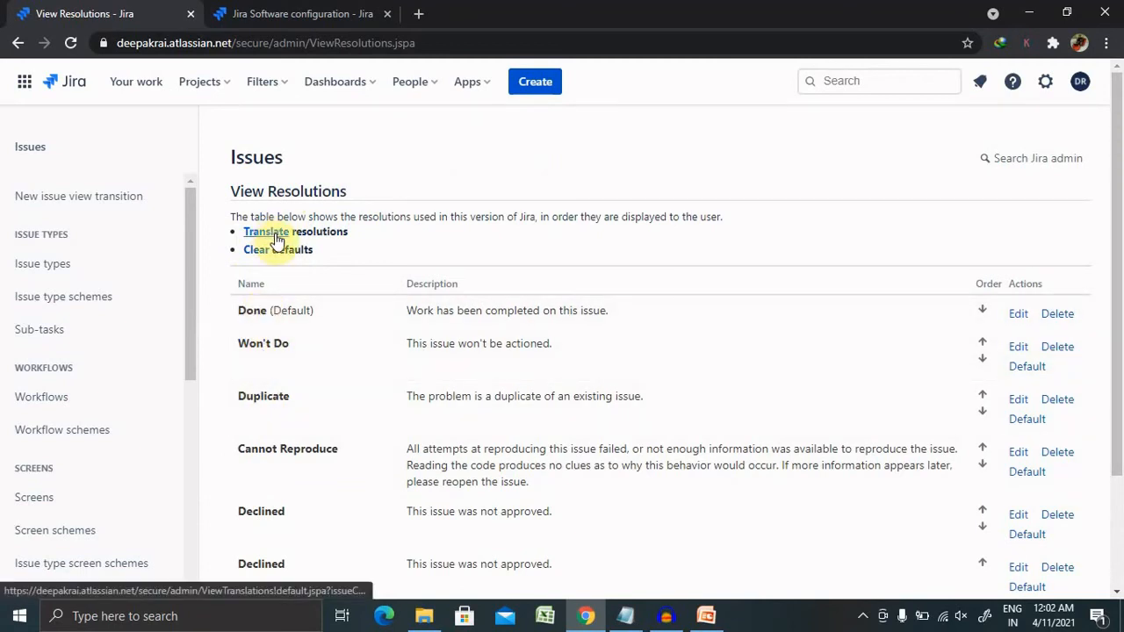
pyautogui.moveTo(323, 239)
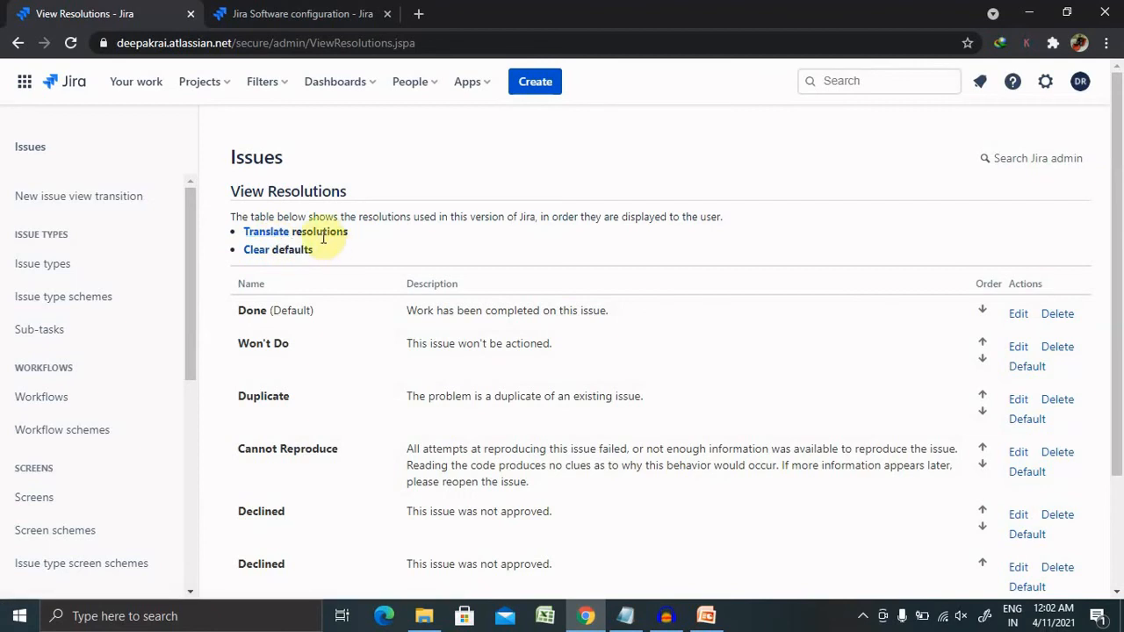
pyautogui.moveTo(279, 248)
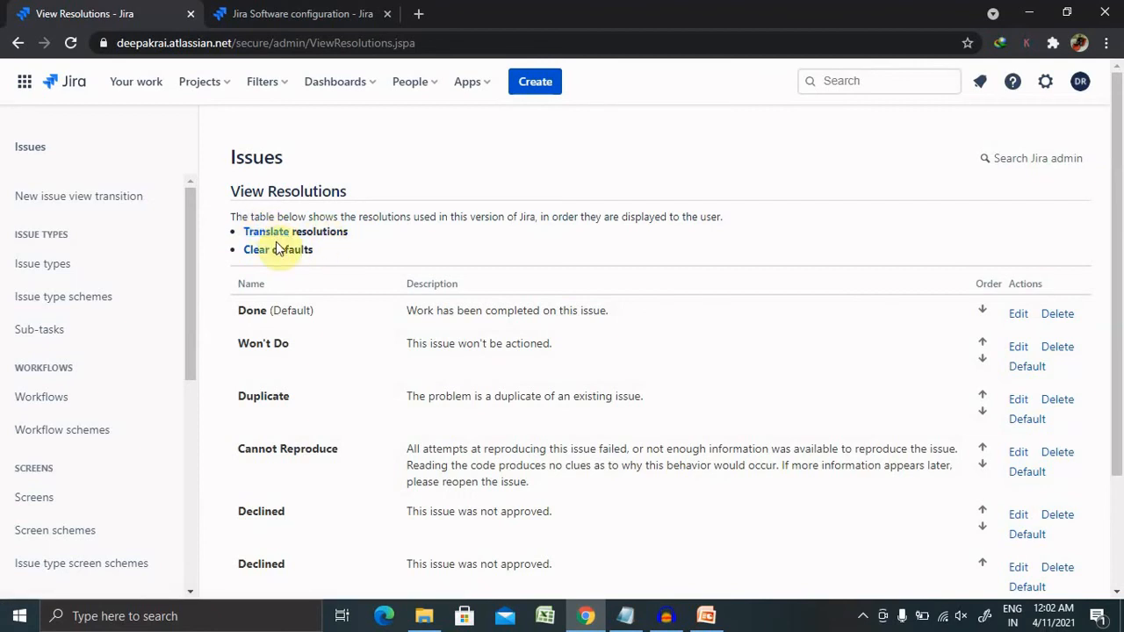
pyautogui.moveTo(268, 250)
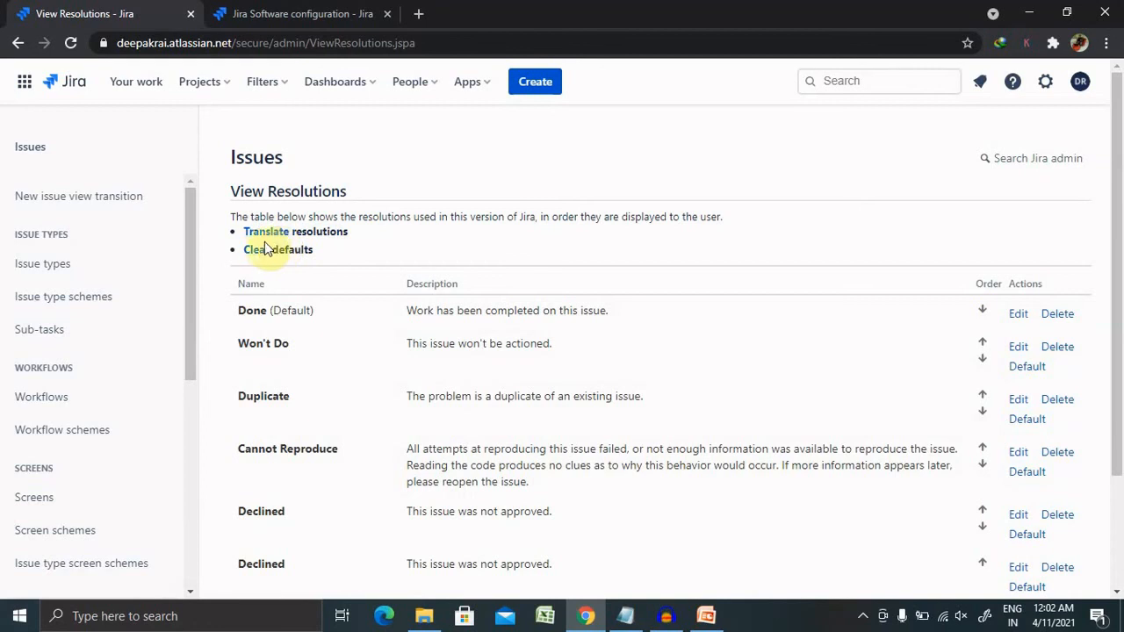
pyautogui.moveTo(256, 255)
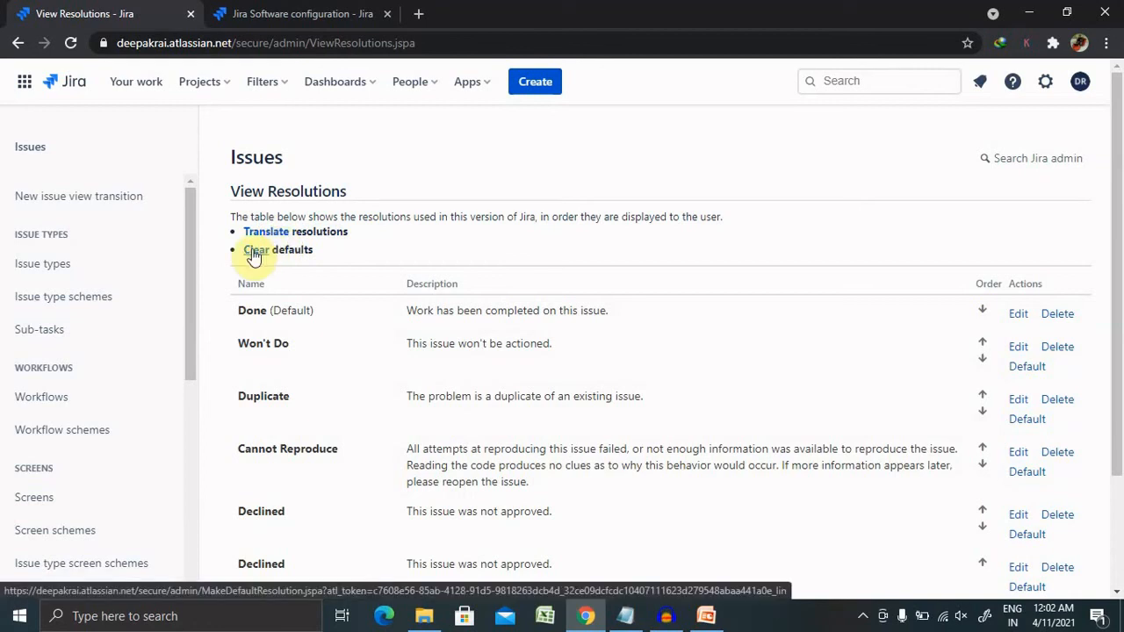
# Clear the default so no resolution is marked default
pyautogui.click(255, 250)
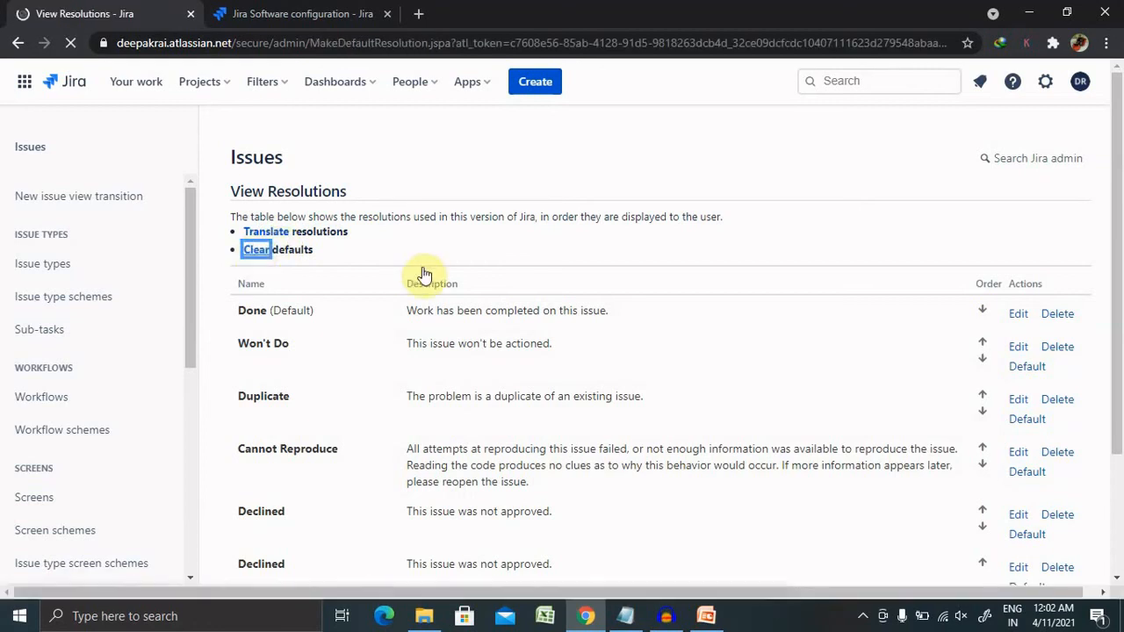
pyautogui.scroll(-3)
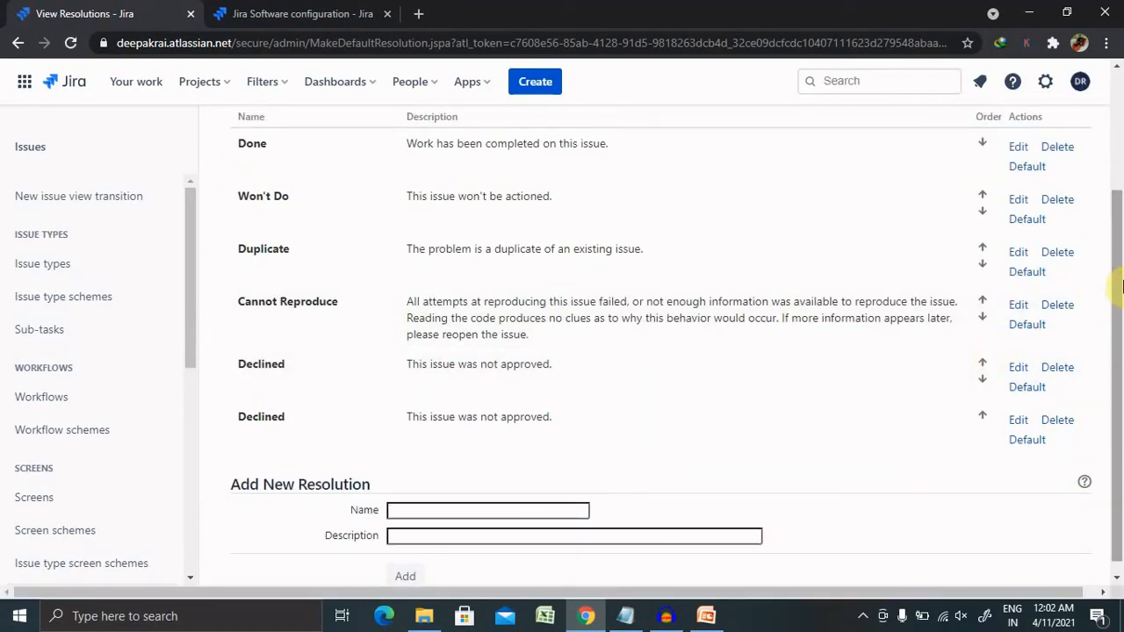
pyautogui.scroll(3)
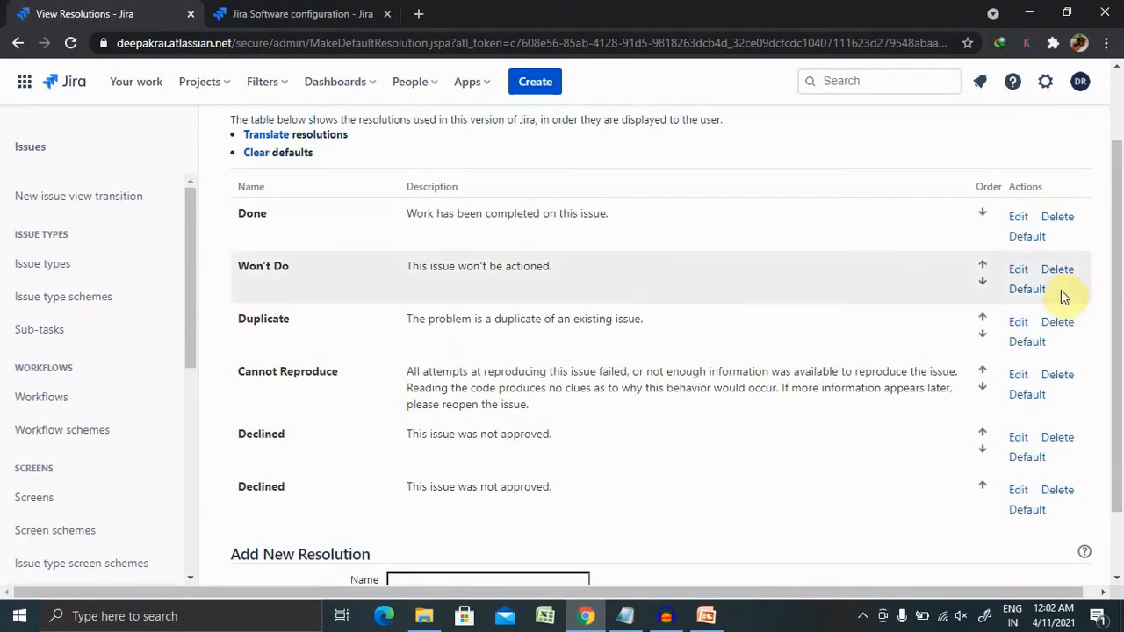
pyautogui.moveTo(777, 406)
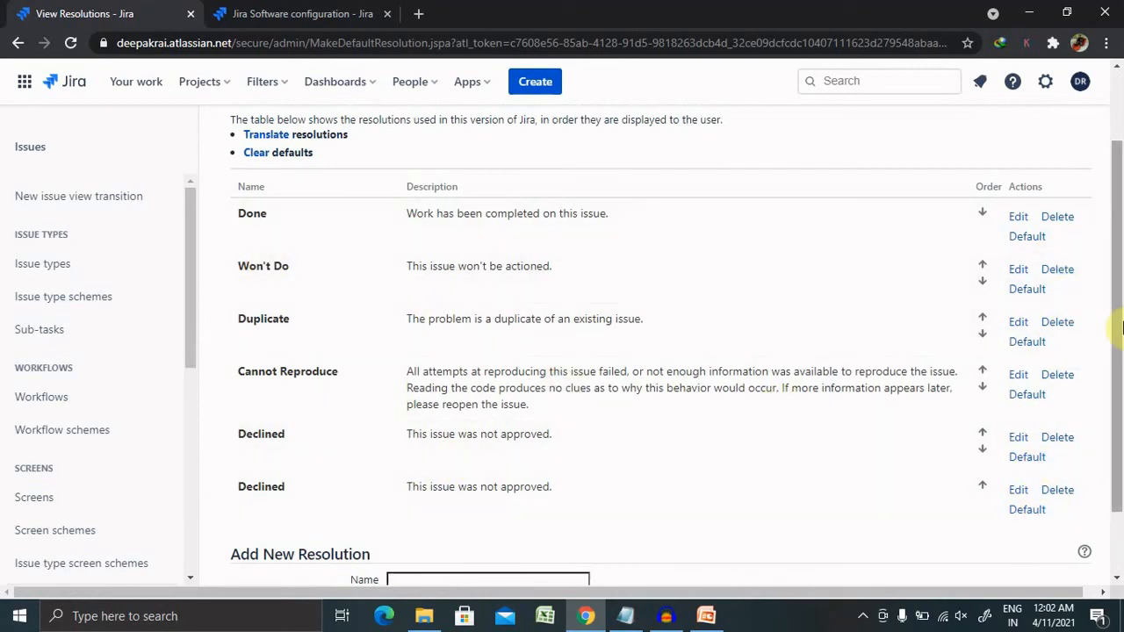
# Show the Thank You slide in the PowerPoint deck
pyautogui.scroll(3)
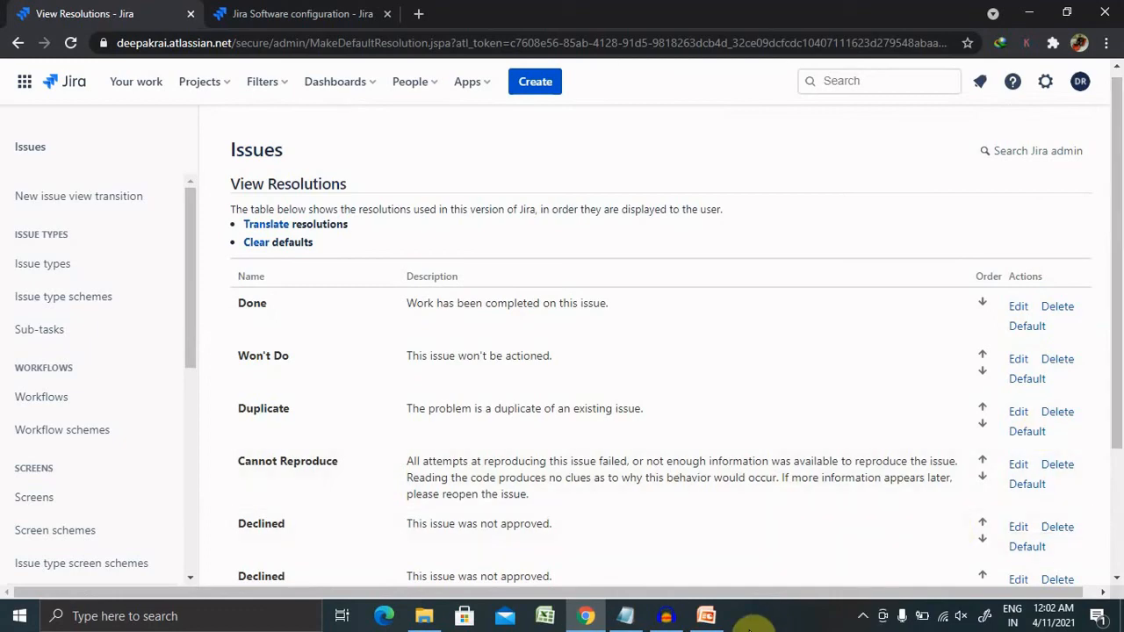
pyautogui.click(707, 616)
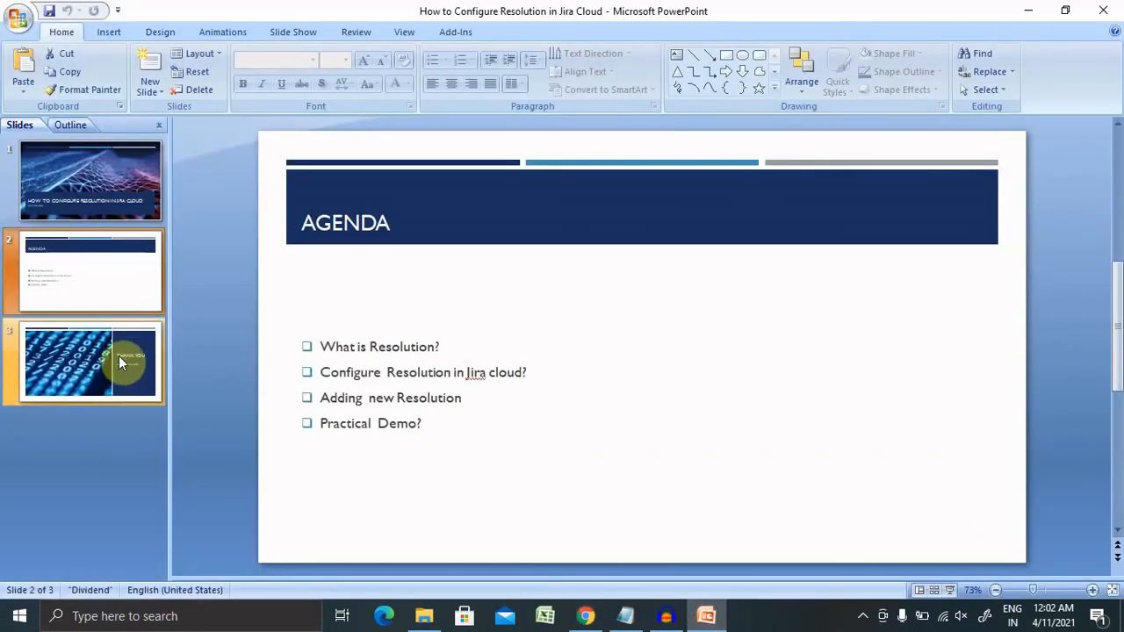
pyautogui.click(90, 363)
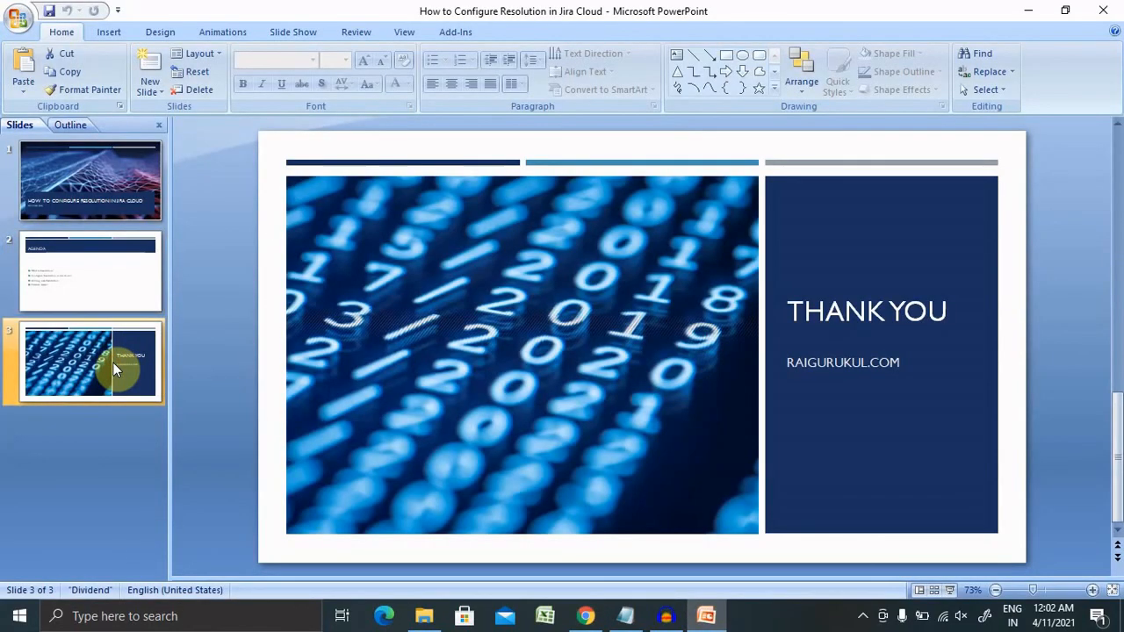